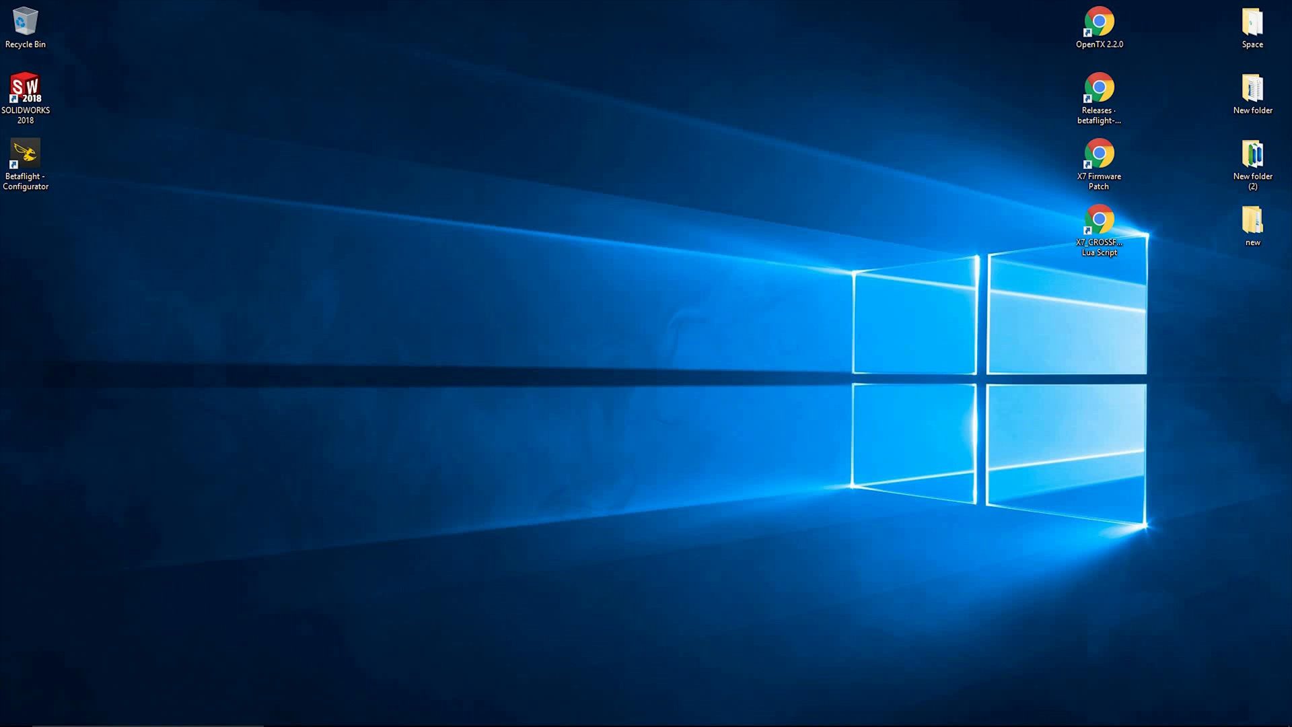
mouse_move(1039, 41)
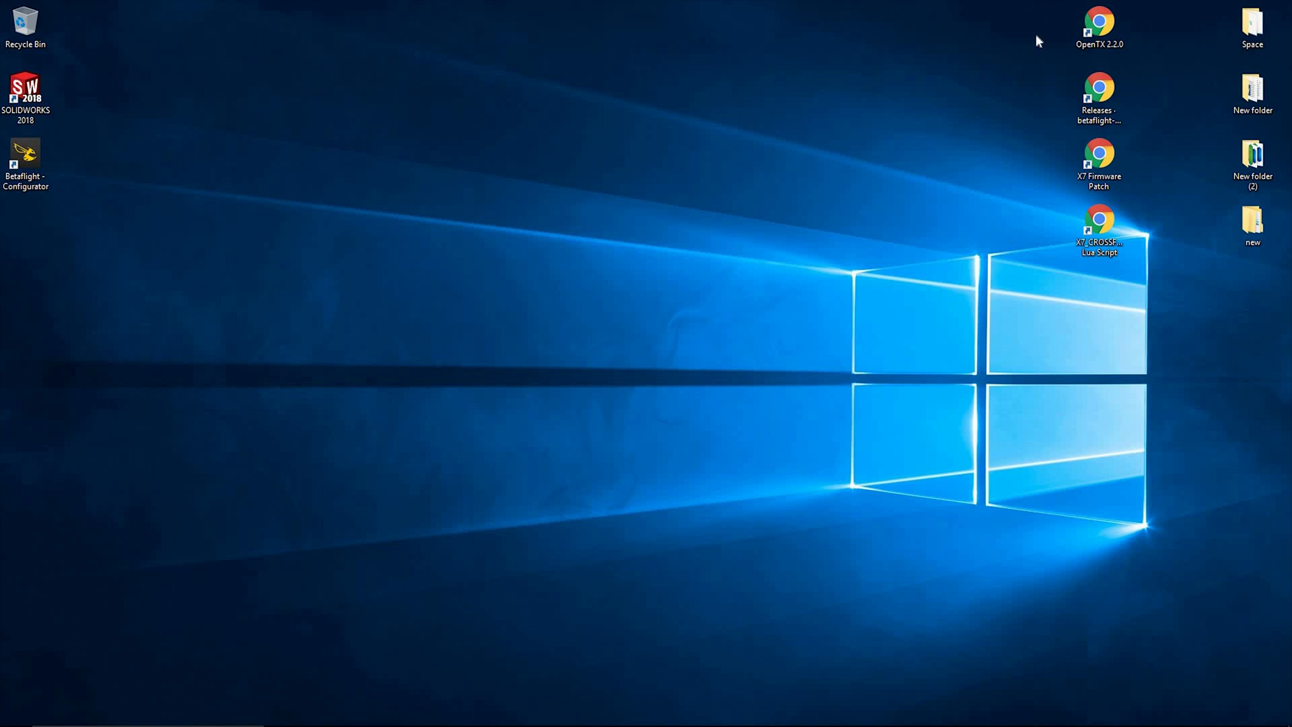
mouse_move(1089, 171)
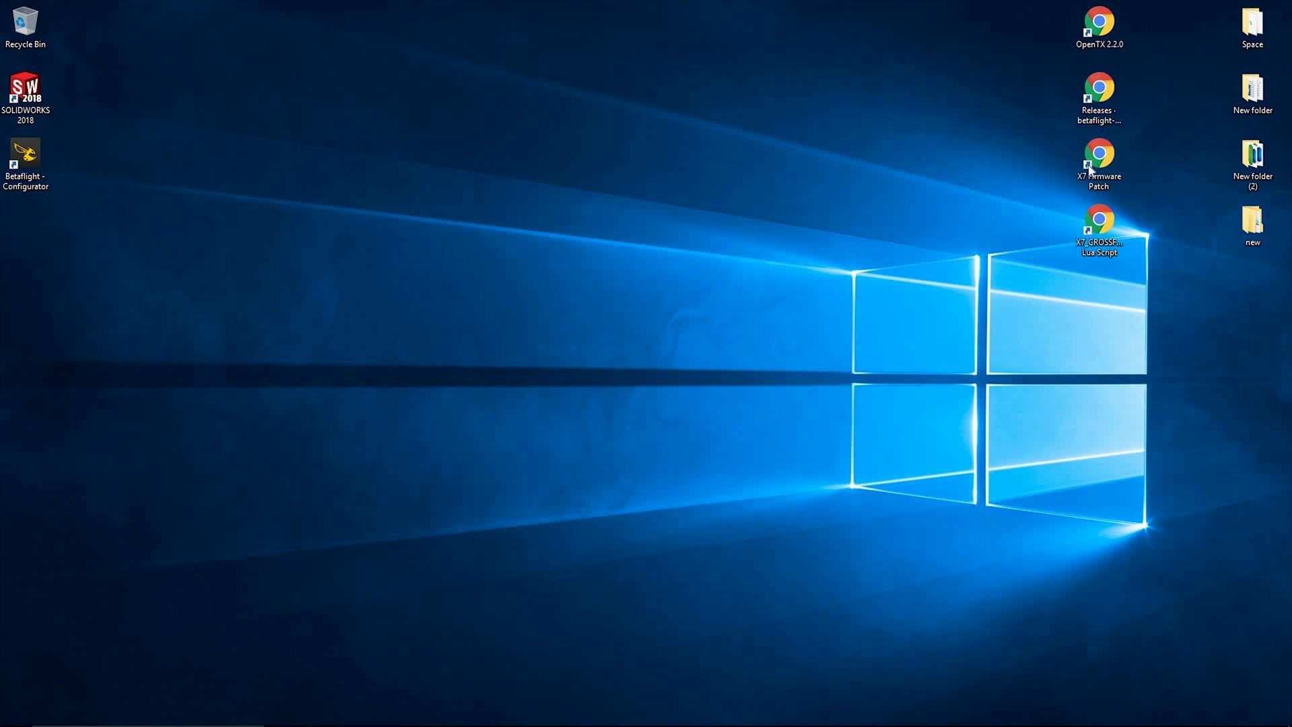
Step: From the OpenTX 2.2.0 release page, save the Companion 2.2.0 Windows installer to the desktop
double_click(1098, 26)
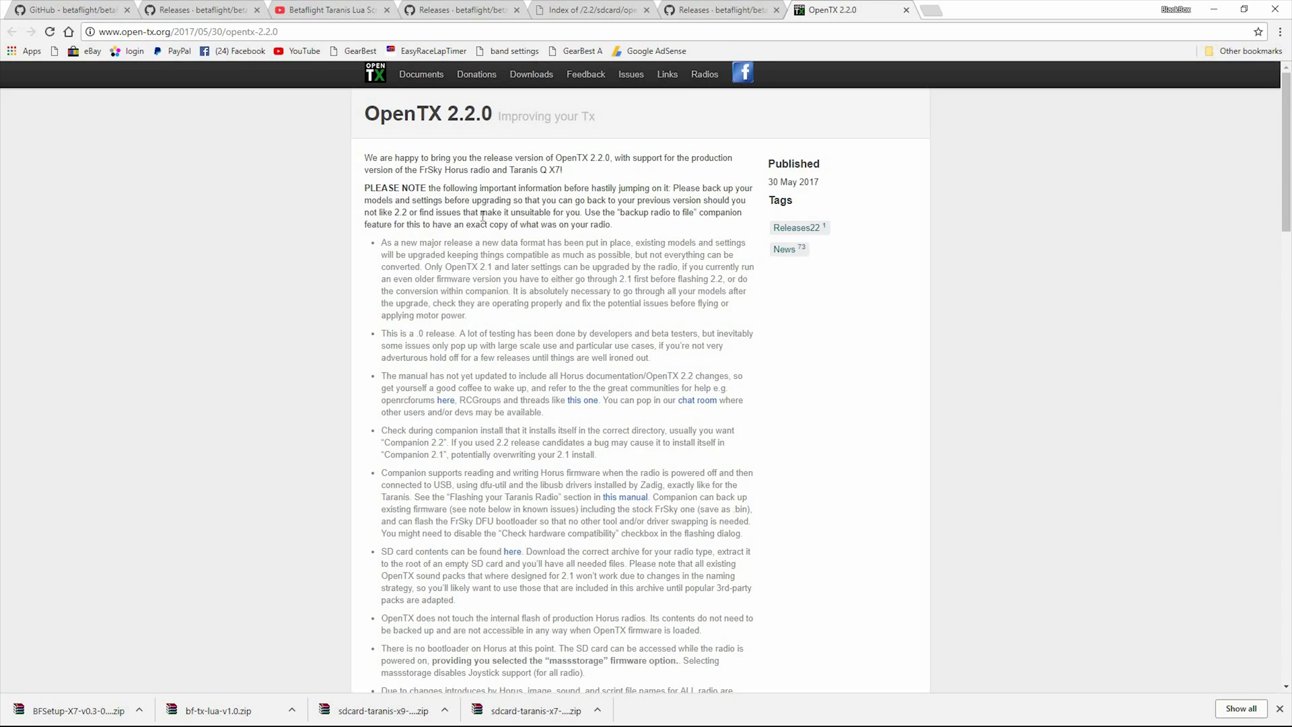
scroll("down", 3)
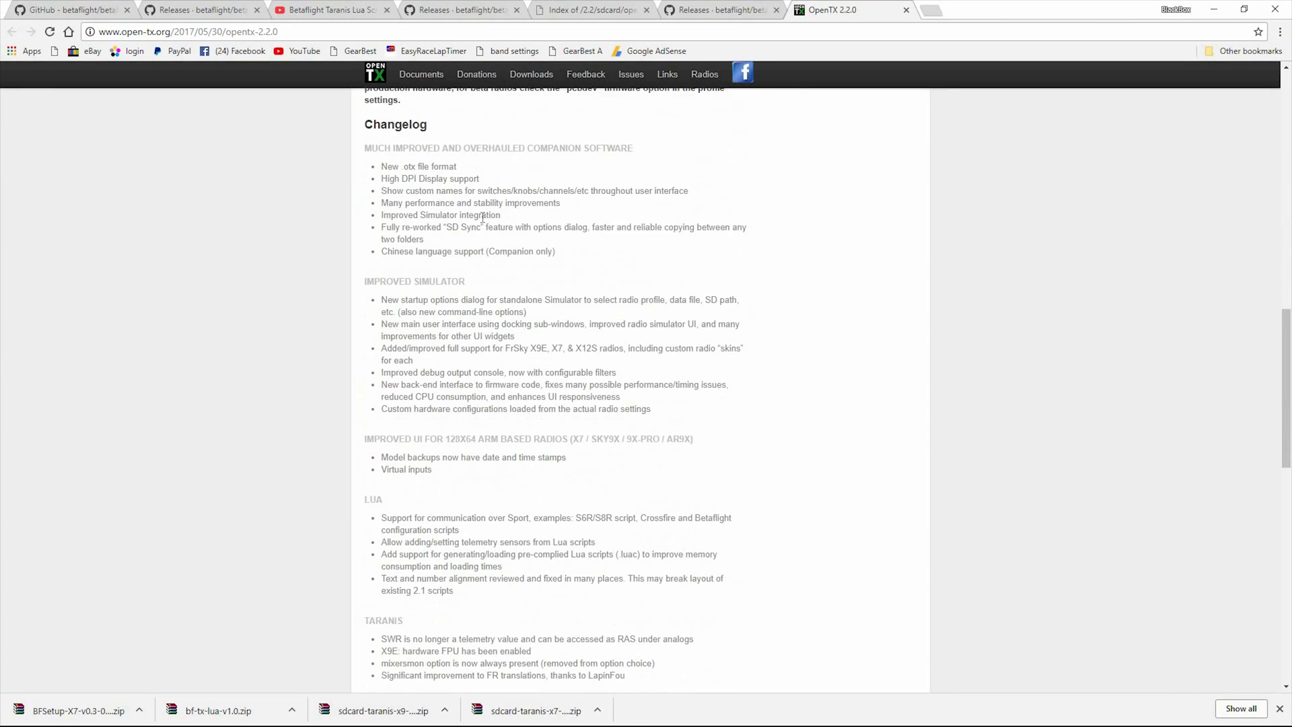
scroll("down", 3)
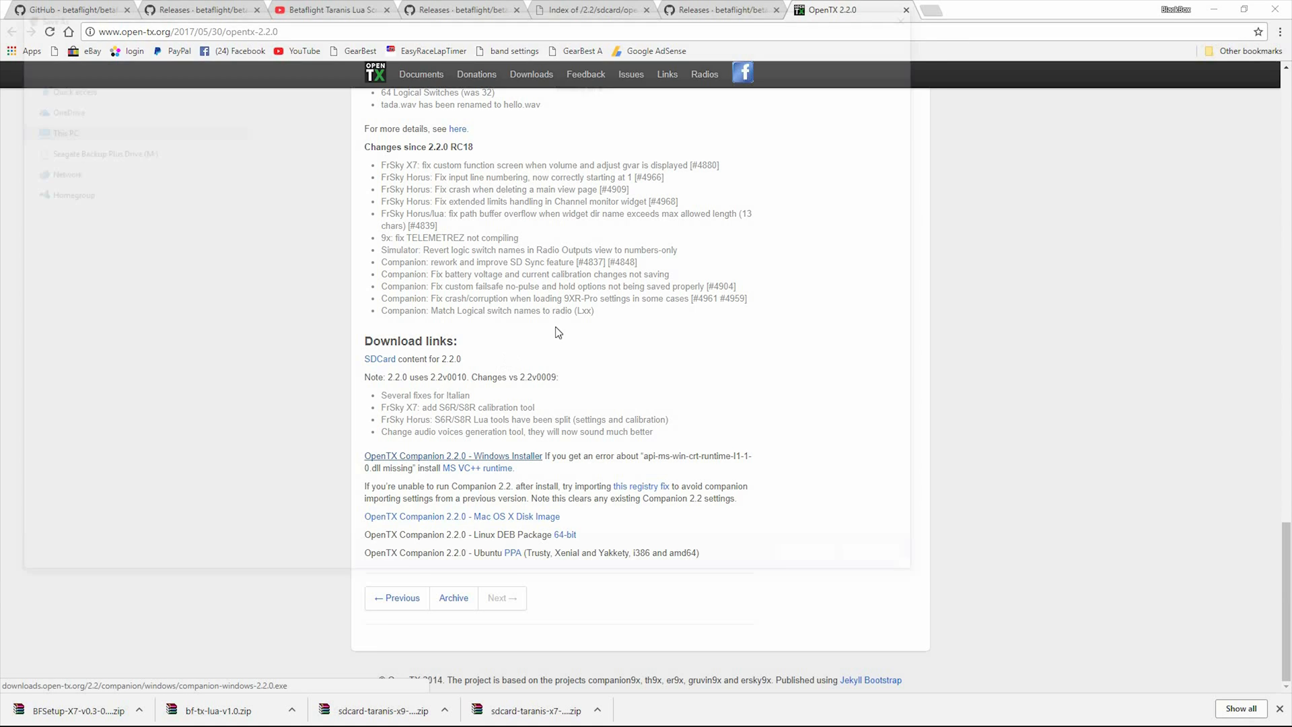
left_click(452, 457)
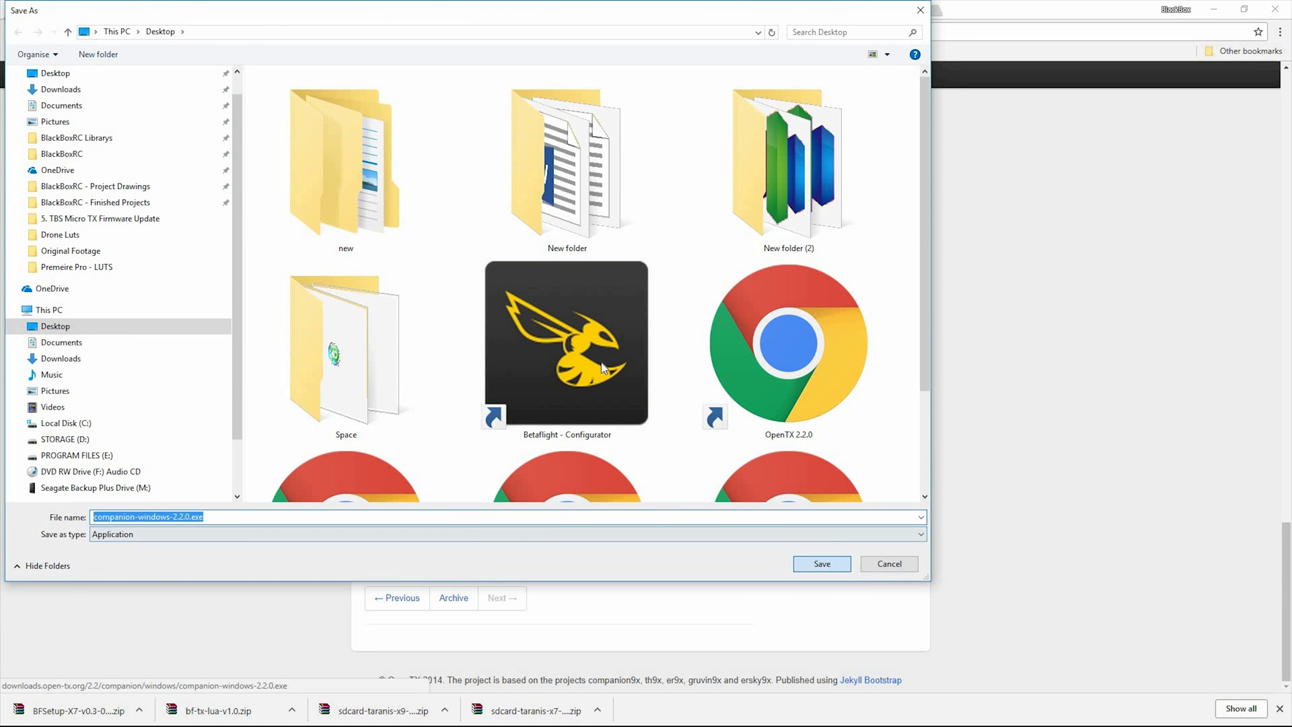
left_click(821, 564)
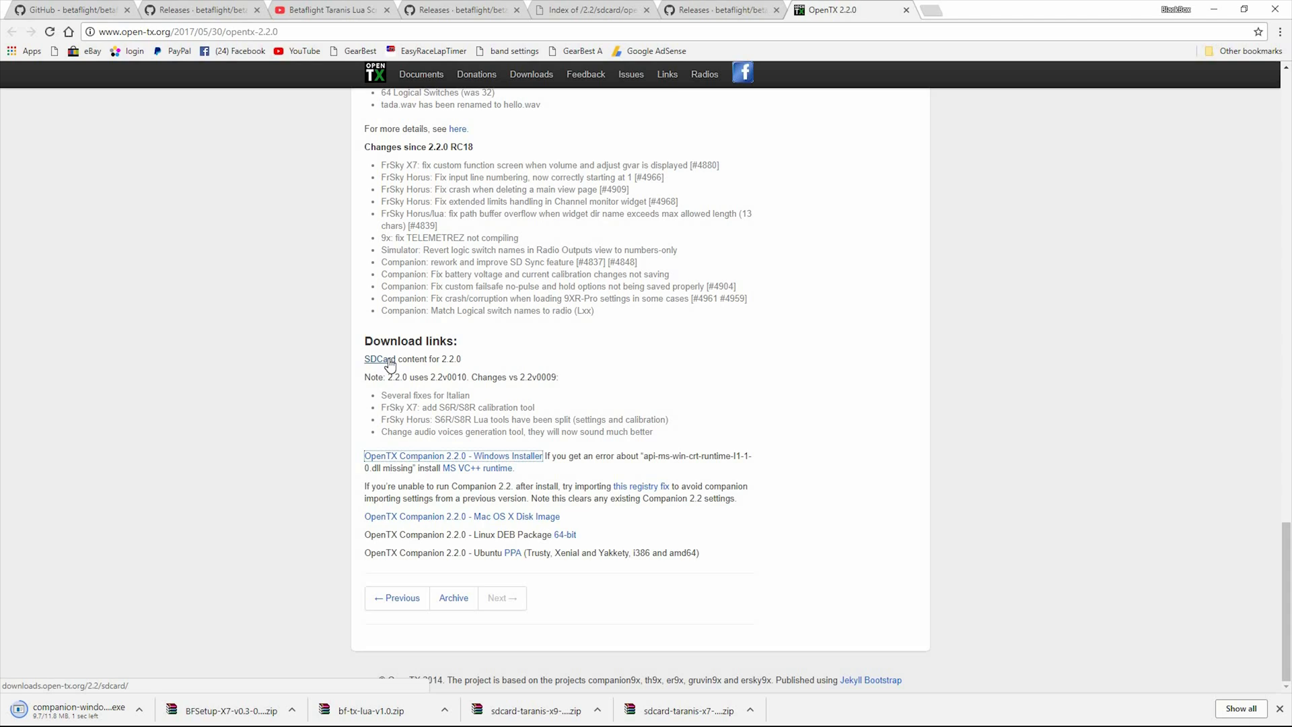
Step: From the opentx-x7 SD card folder, save sdcard-taranis-x7-2.2V0010.zip to the desktop
left_click(388, 358)
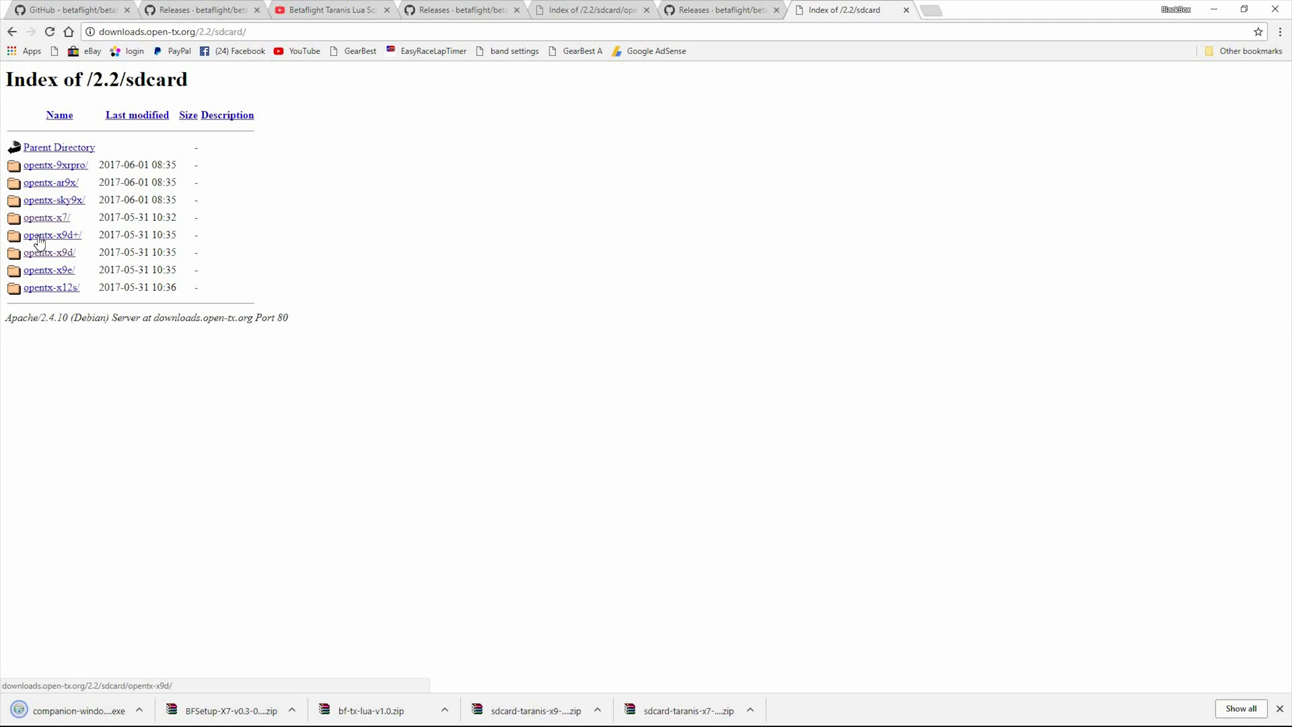
left_click(47, 216)
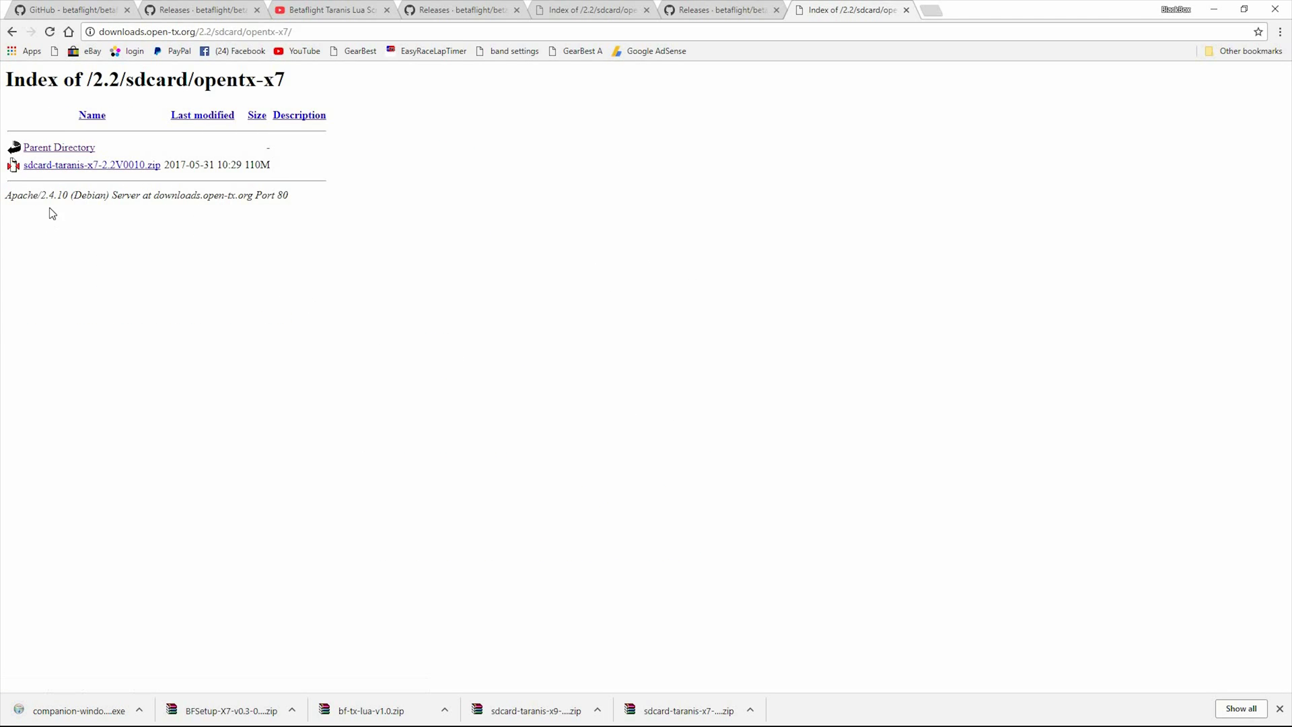
left_click(93, 164)
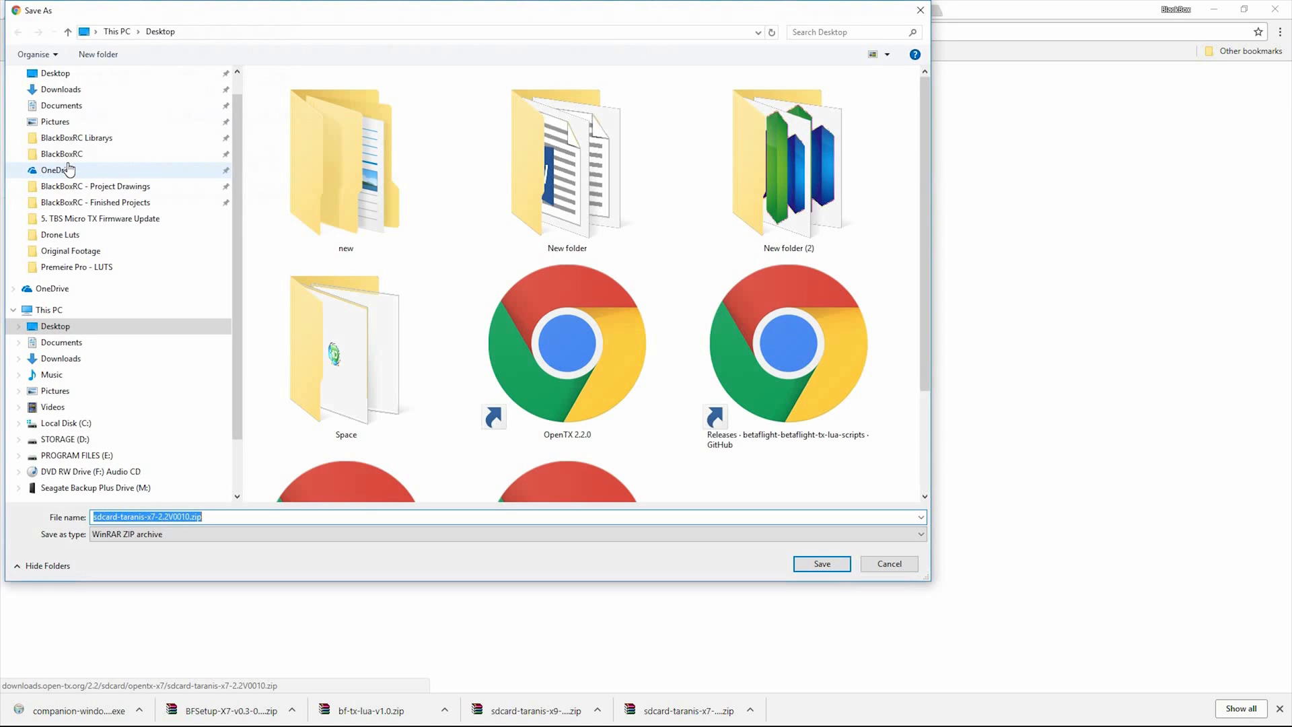
mouse_move(834, 561)
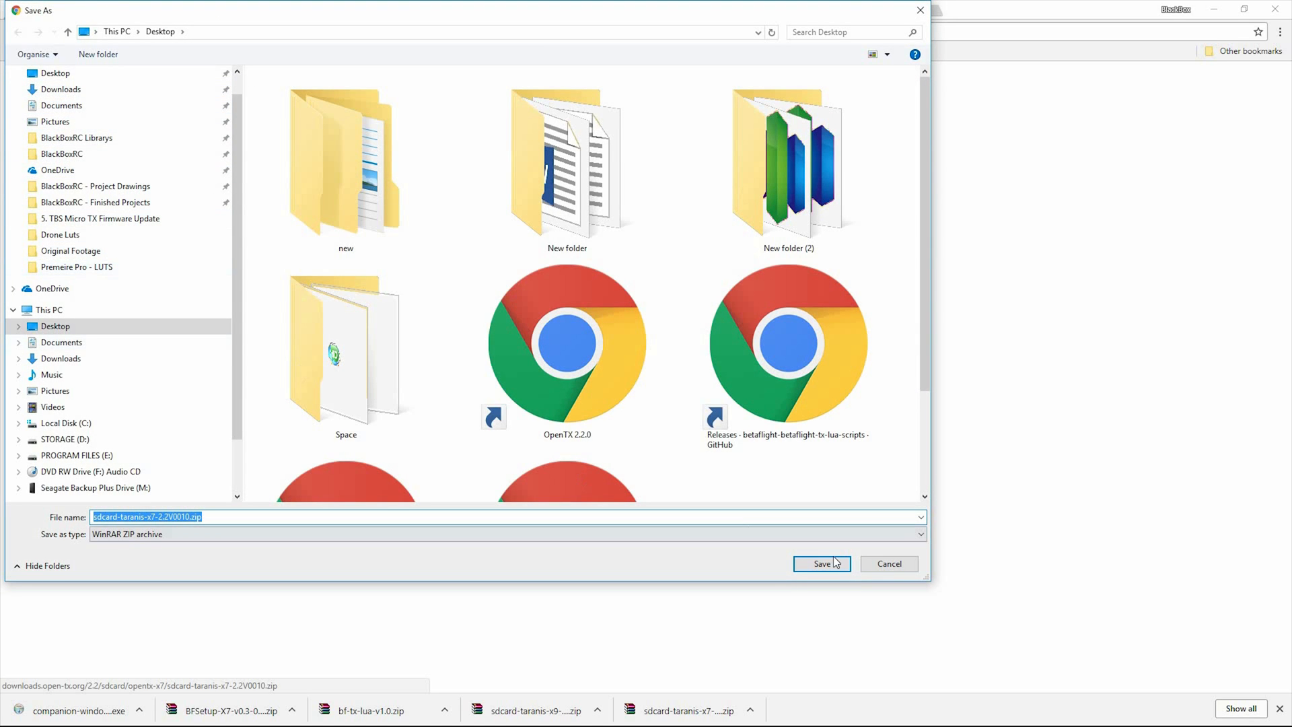
left_click(821, 564)
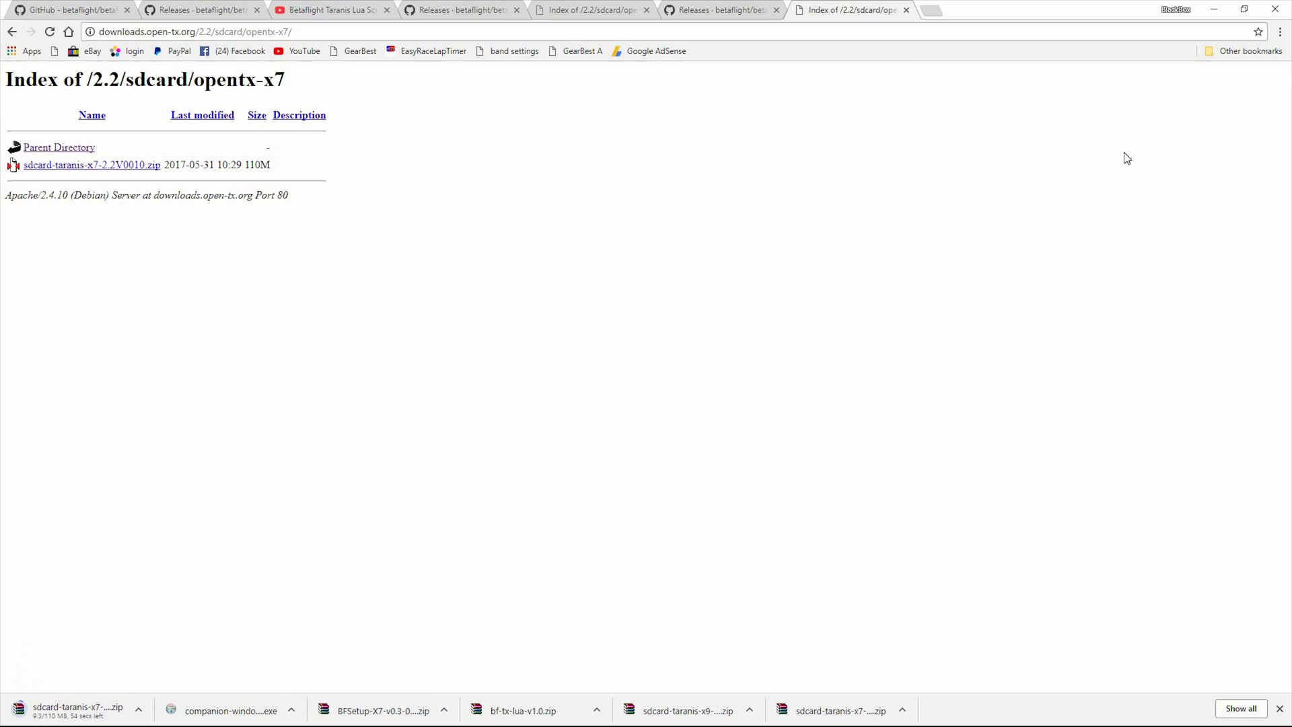
left_click(1276, 10)
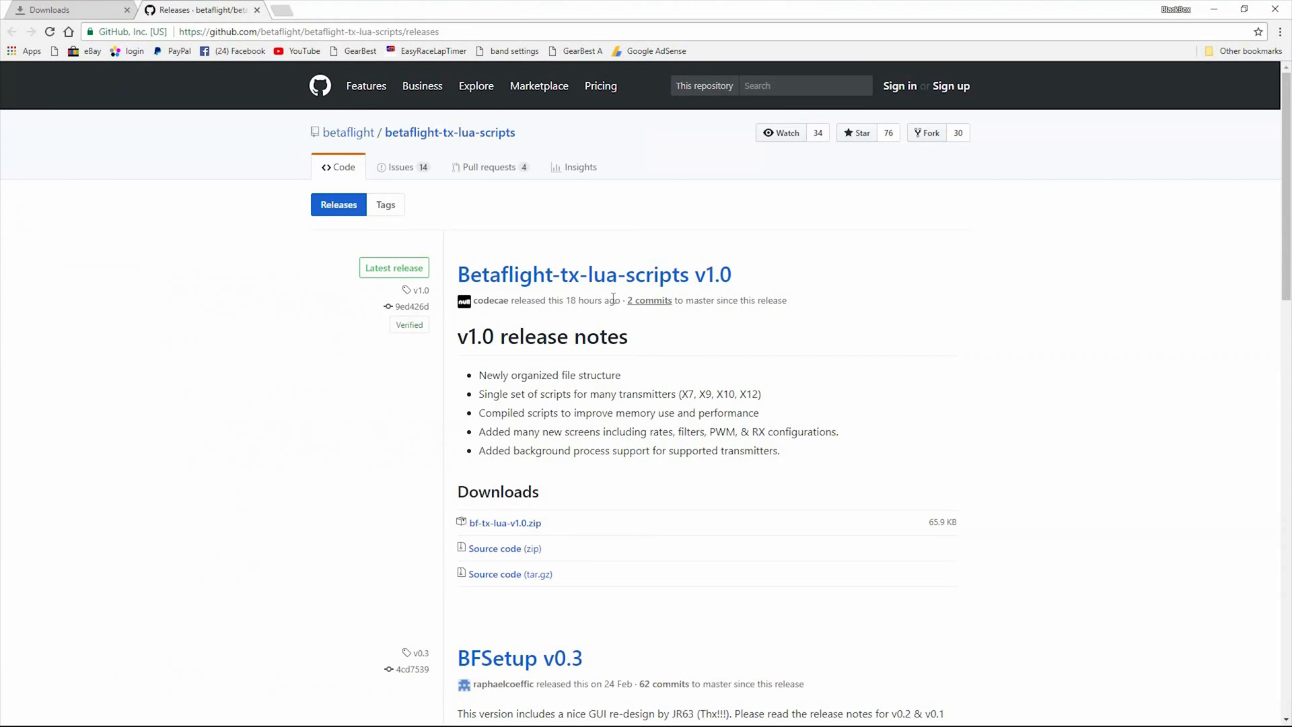
mouse_move(577, 321)
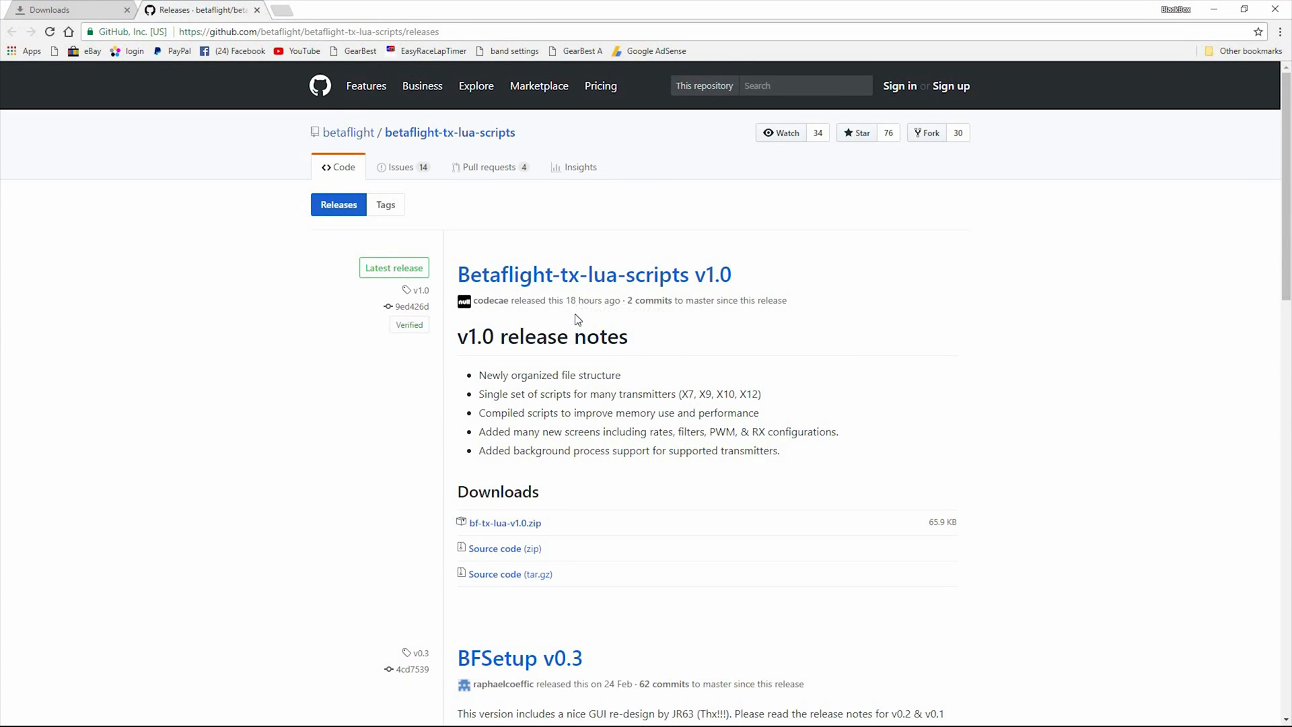
mouse_move(845, 363)
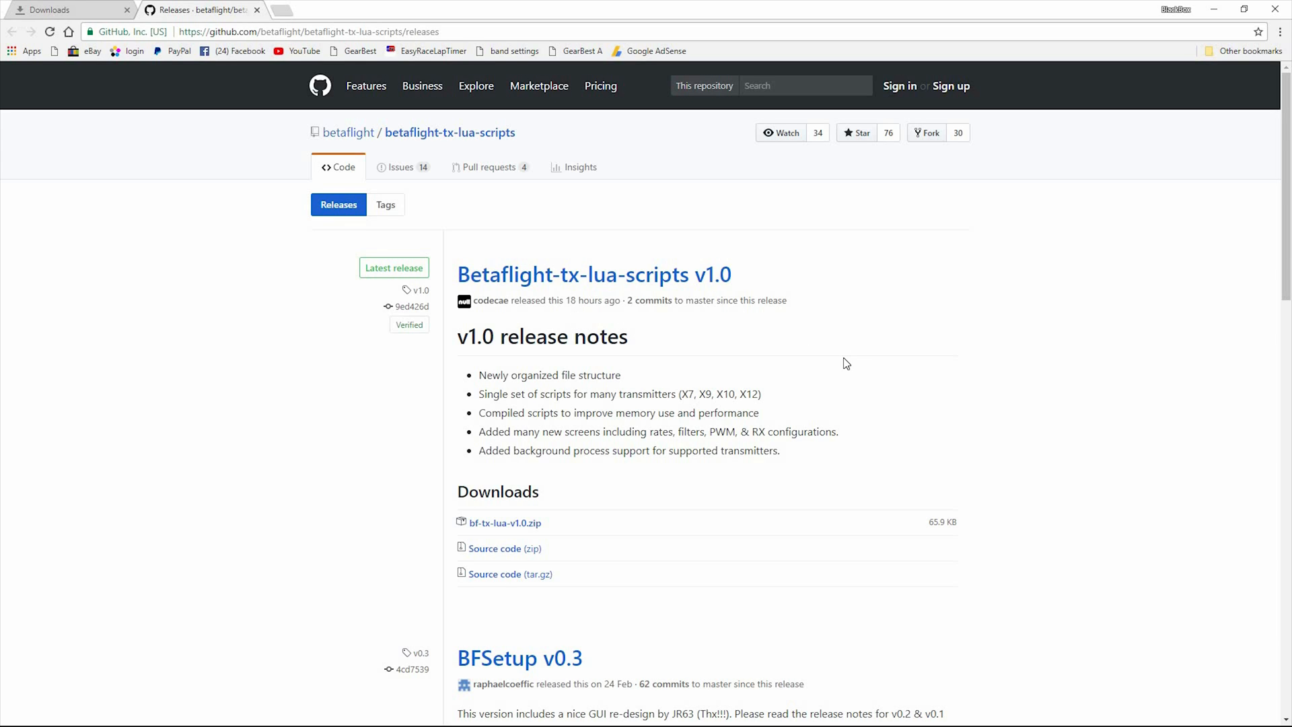
Step: From the BFSetup v0.3 release, save BFSetup-X7-v0.3-0-g4cd7539.zip to the desktop
scroll("down", 3)
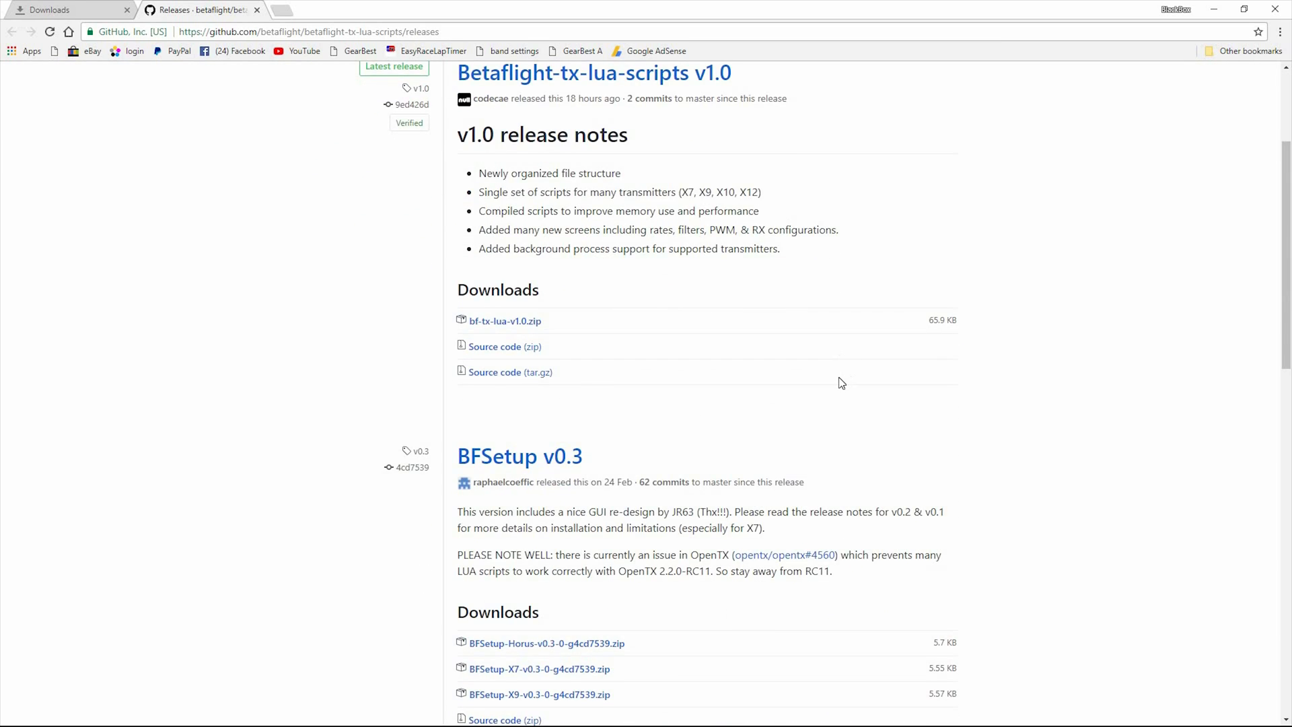
scroll("down", 3)
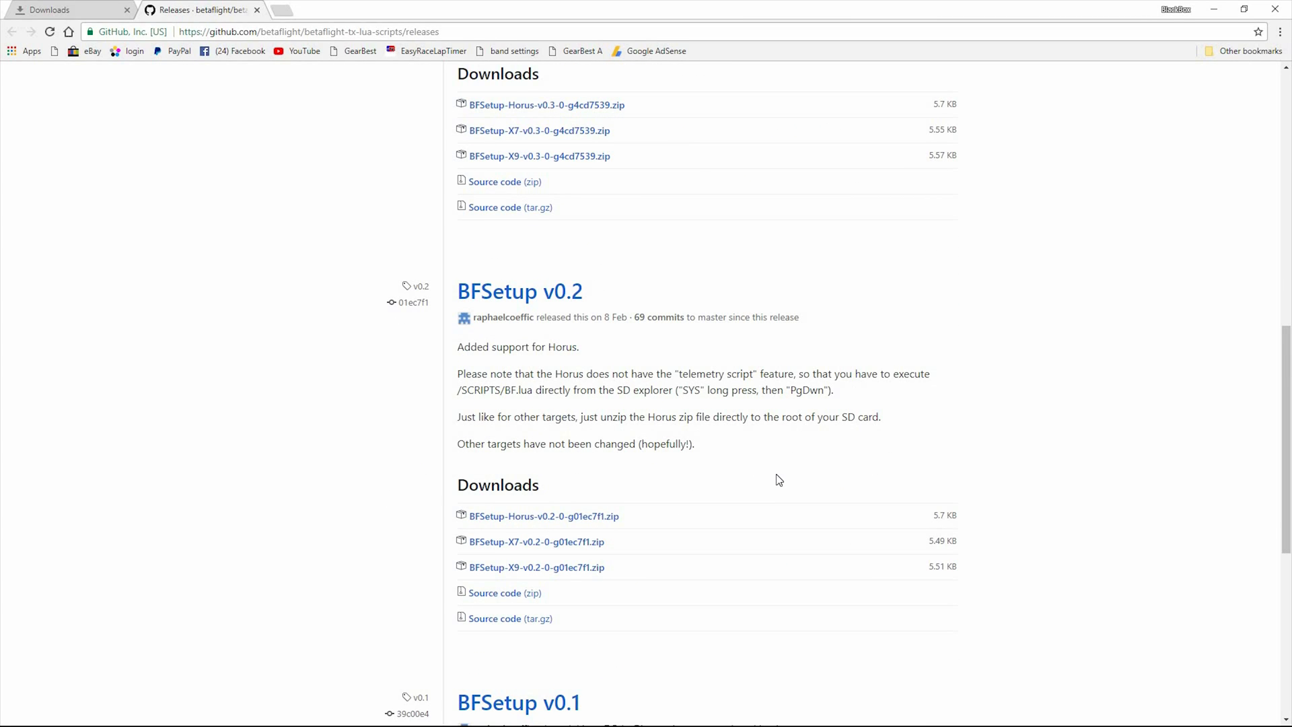
scroll("up", 3)
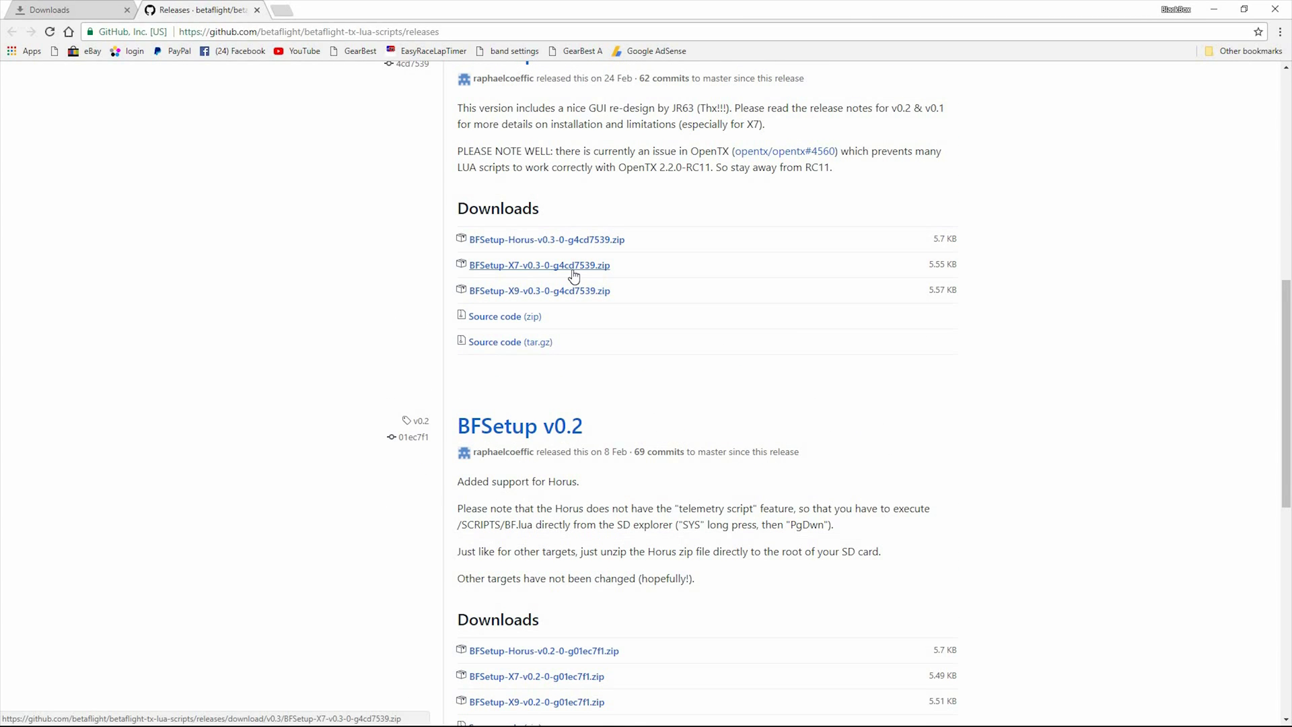
left_click(538, 265)
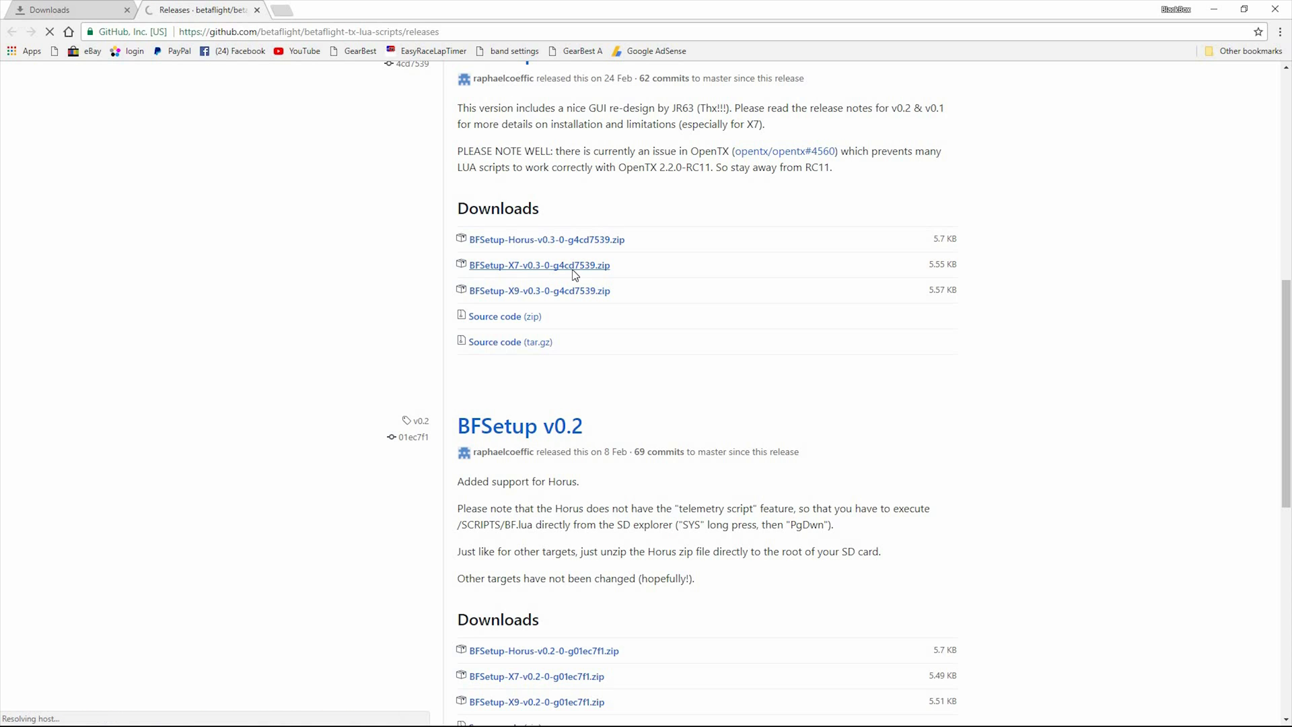
left_click(539, 265)
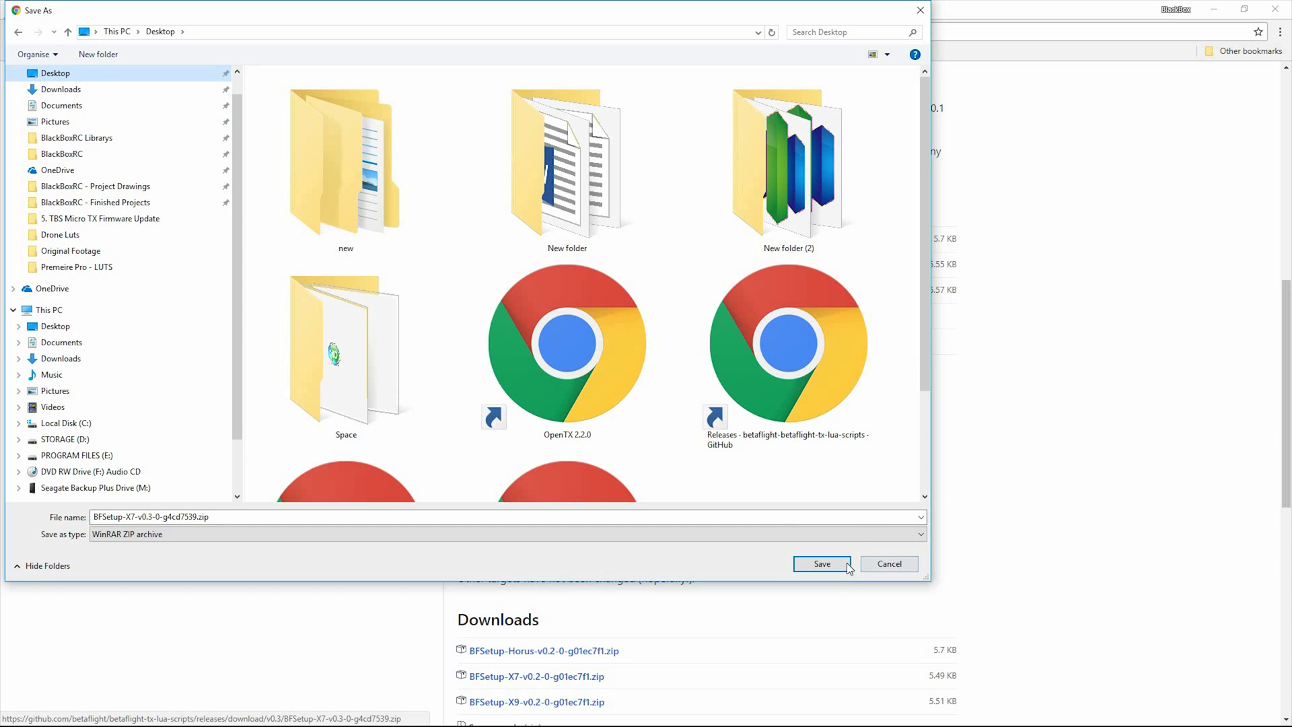
left_click(821, 563)
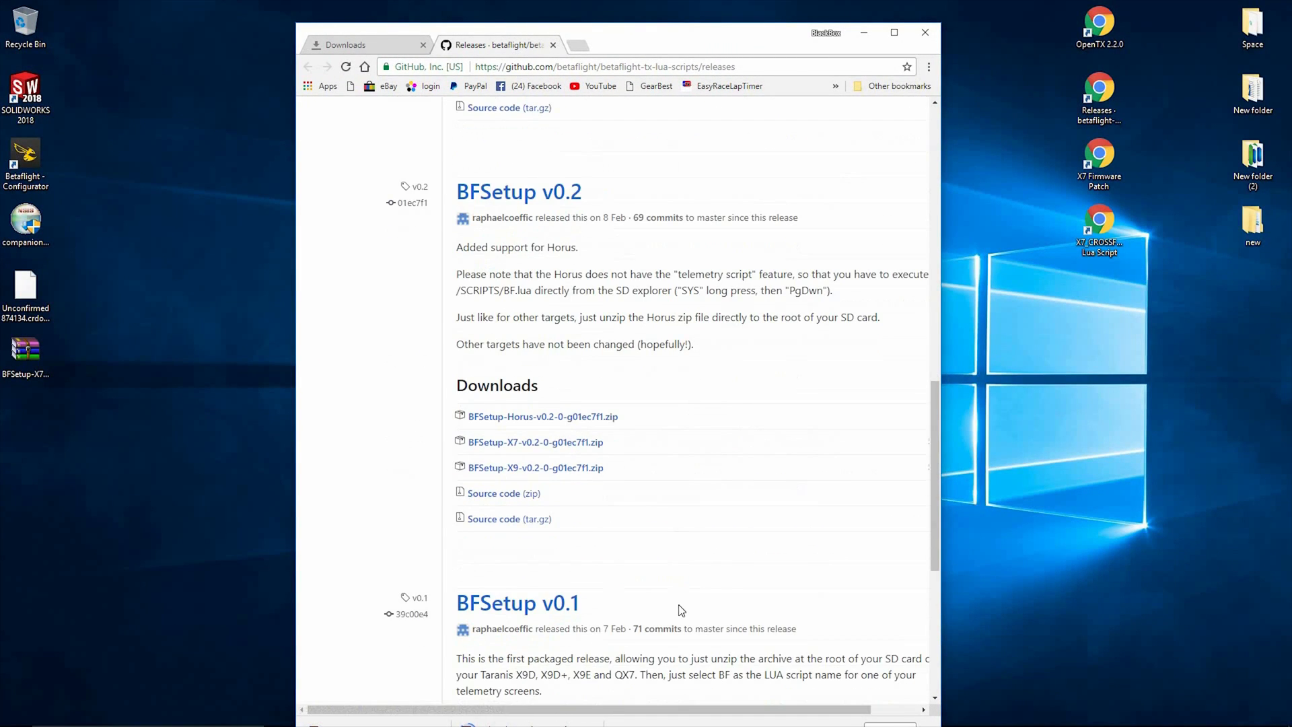
Step: Shrink the Chrome window to reveal the desktop files and load the X7 Firmware Patch article
left_click(535, 441)
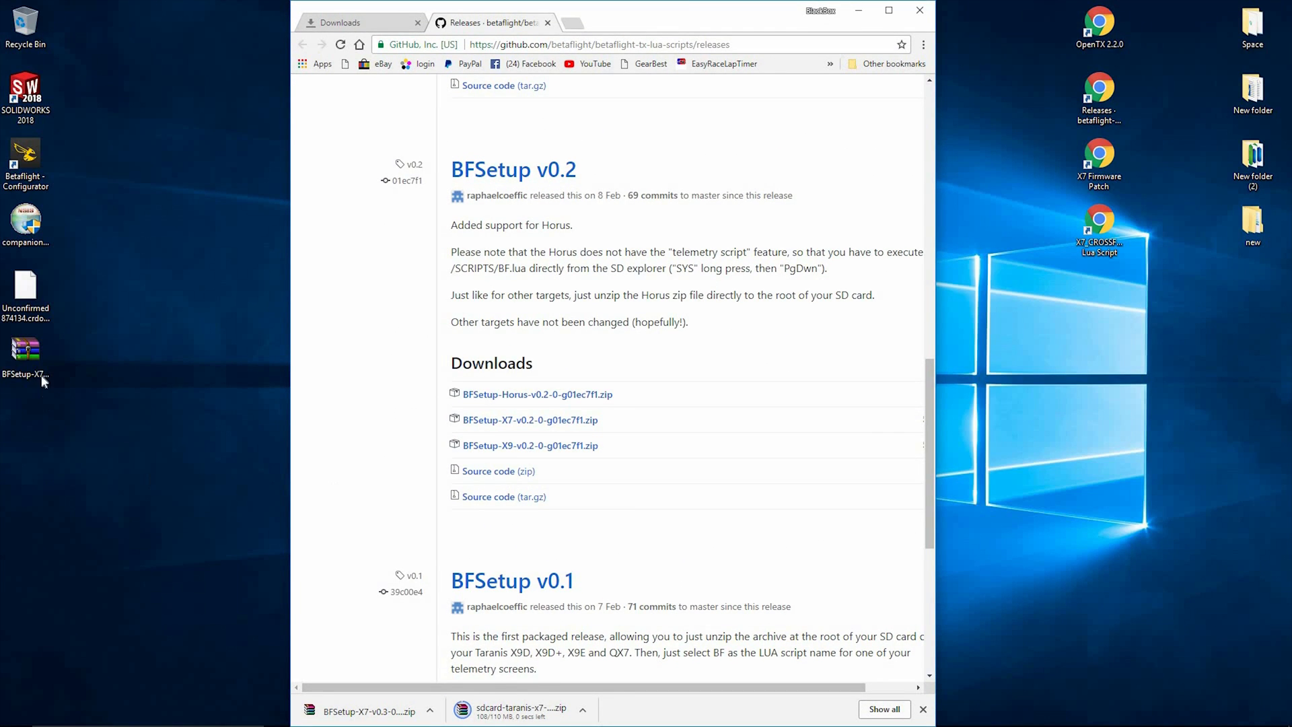
double_click(24, 346)
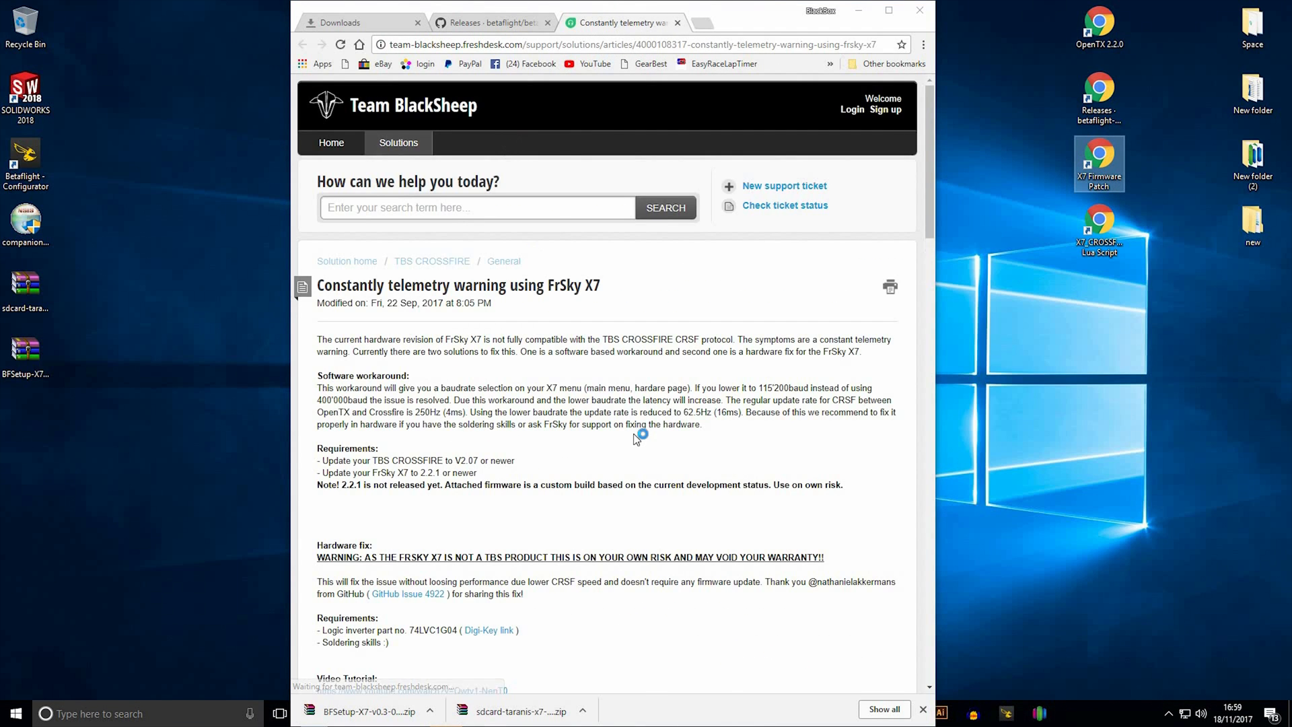
Step: Save X7_Firmware_Patch.bin and X7_CROSSFIRE.zip to the desktop, then close the Releases tab
scroll("down", 3)
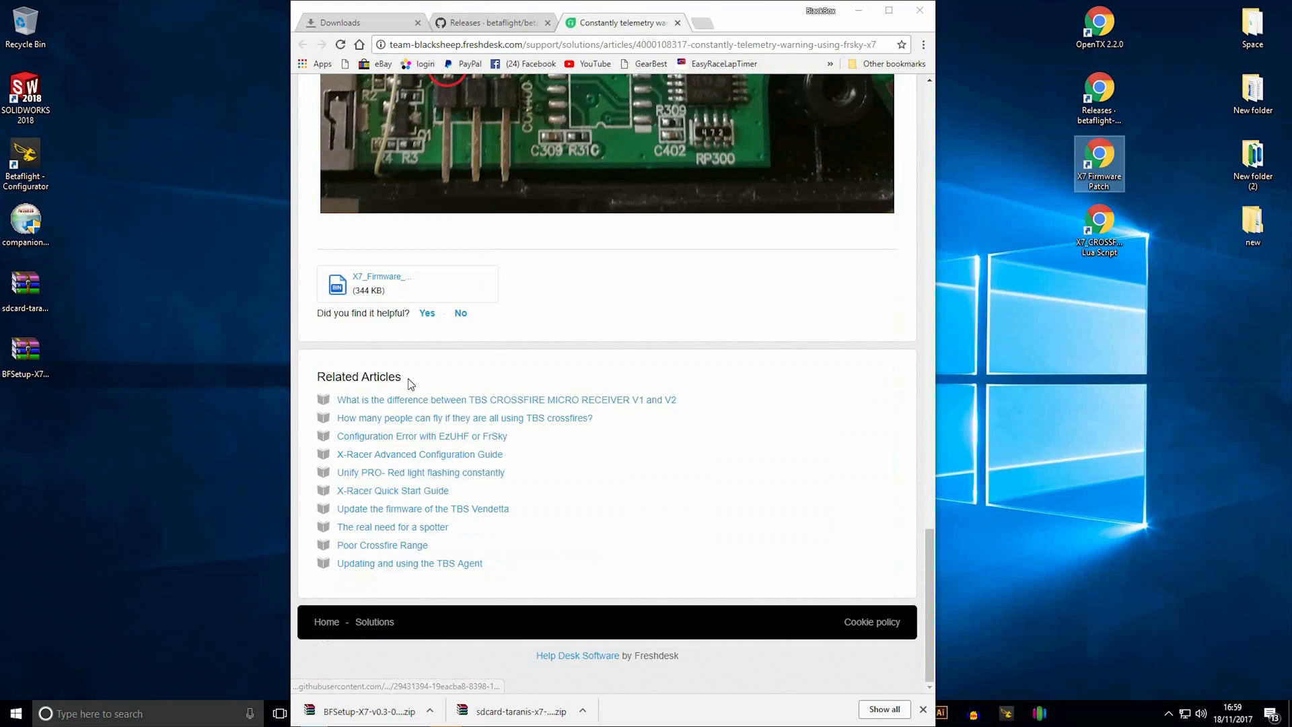
left_click(379, 282)
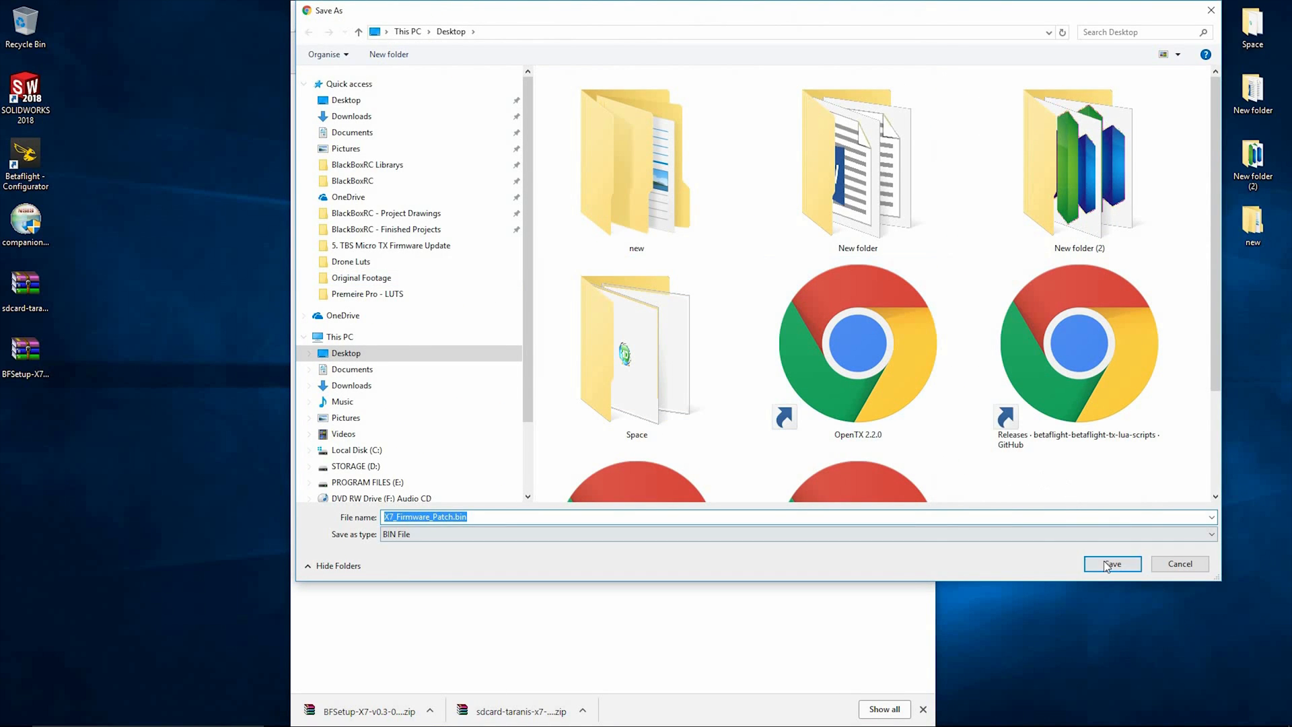
left_click(1112, 564)
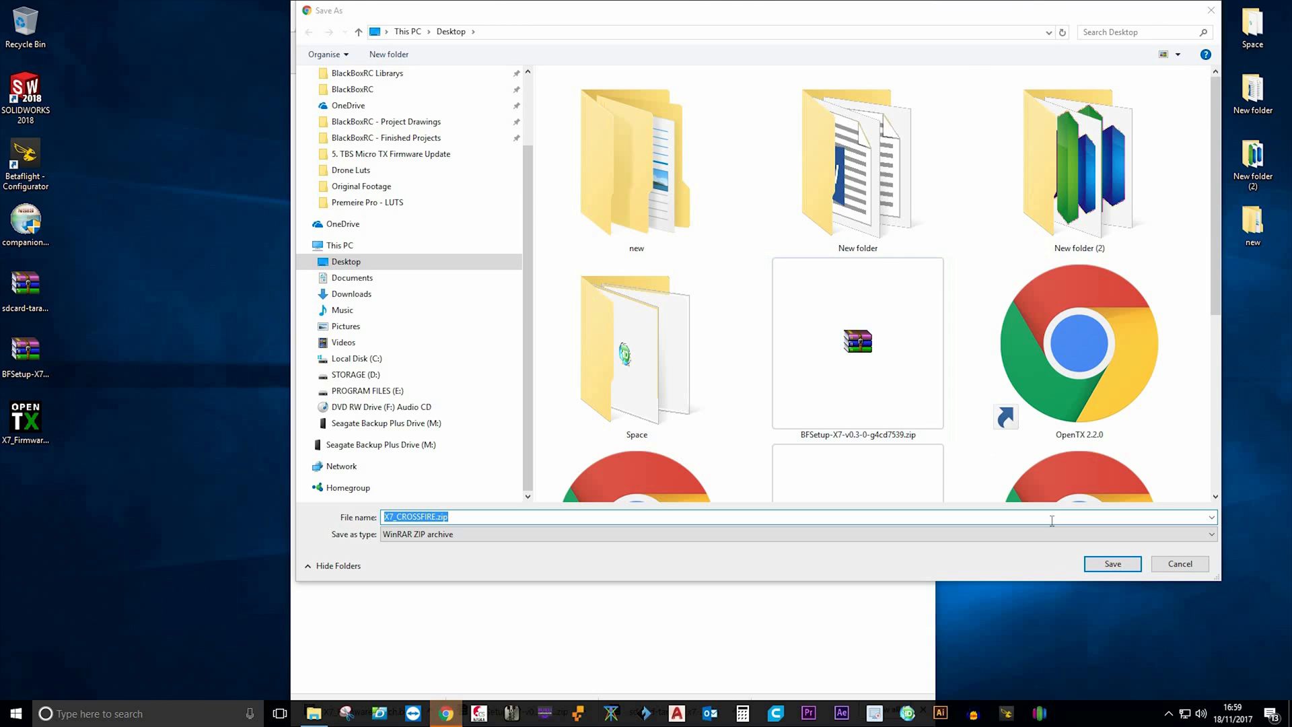
left_click(1112, 564)
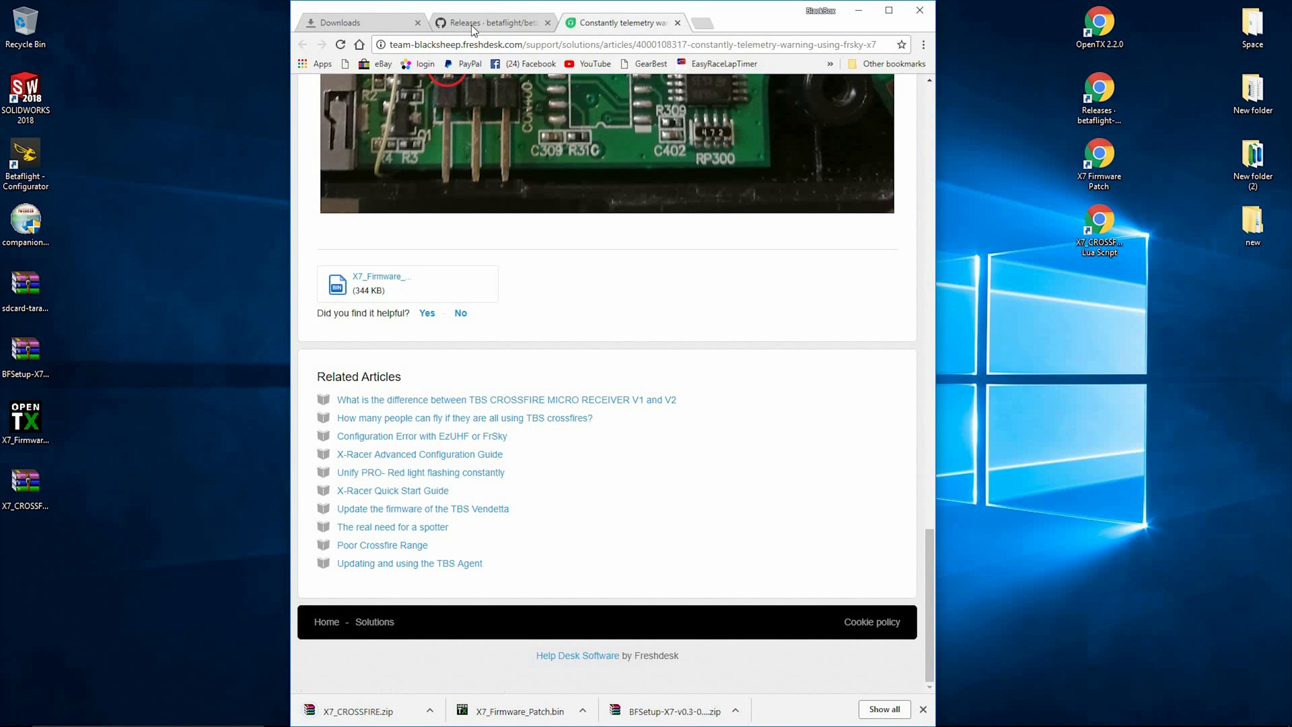
left_click(548, 23)
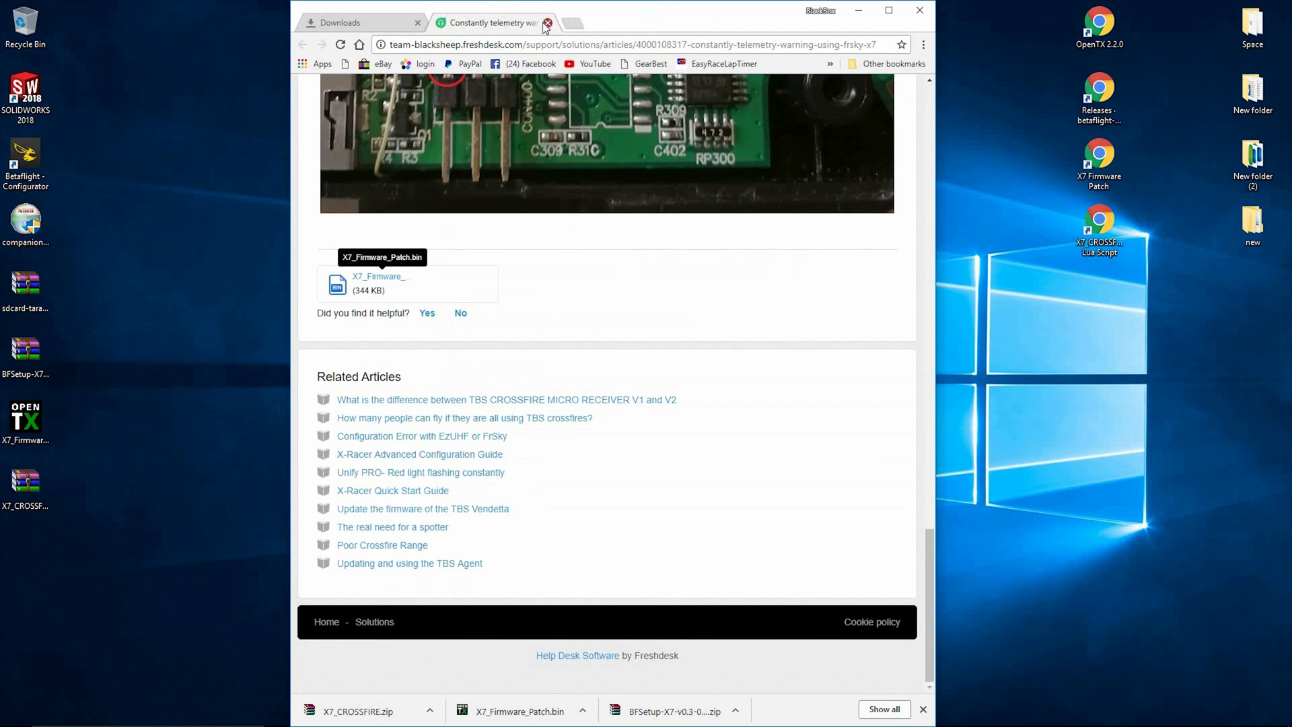
Step: Close Chrome, leaving the four downloaded files grouped on the desktop
left_click(546, 23)
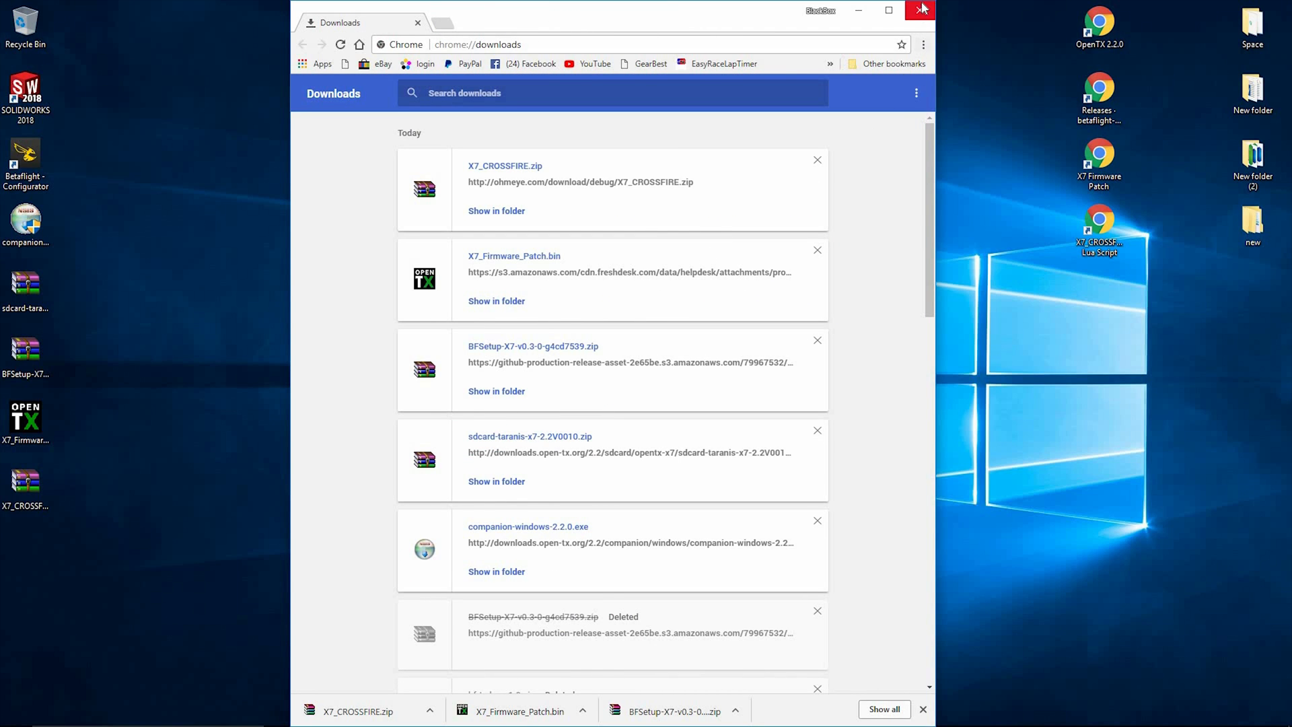
left_click(920, 9)
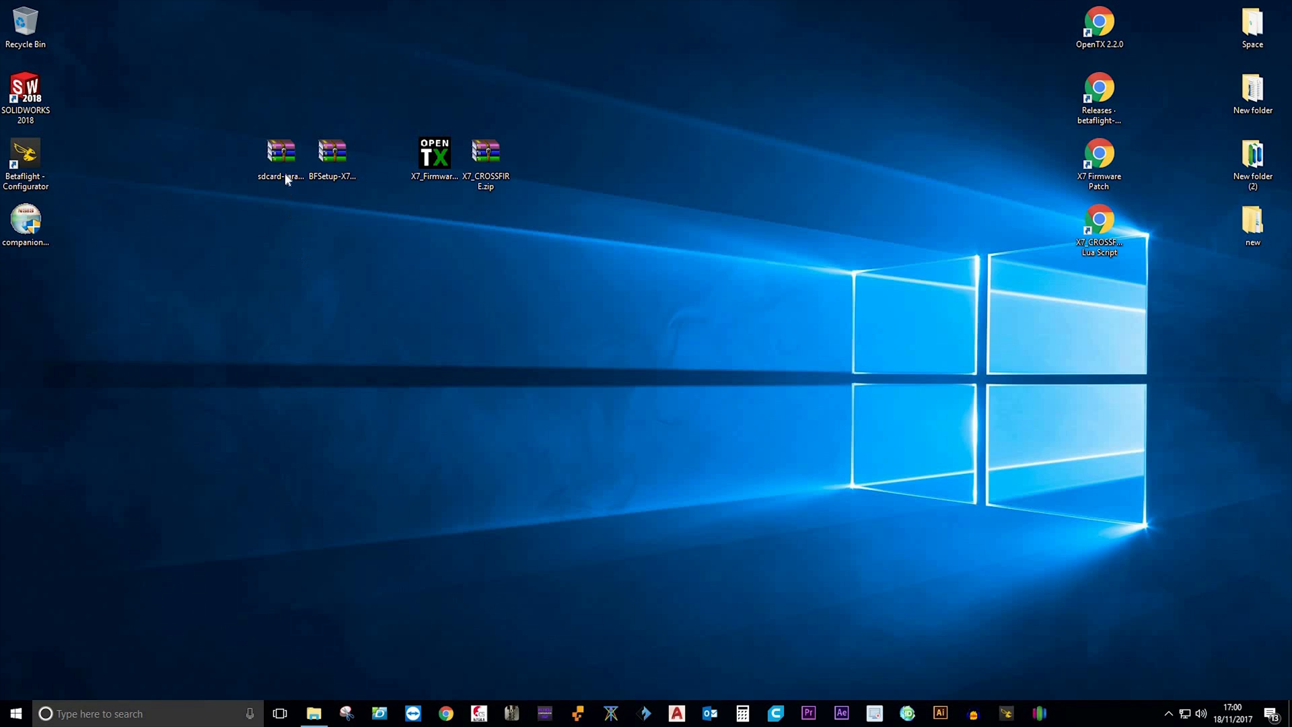
mouse_move(577, 713)
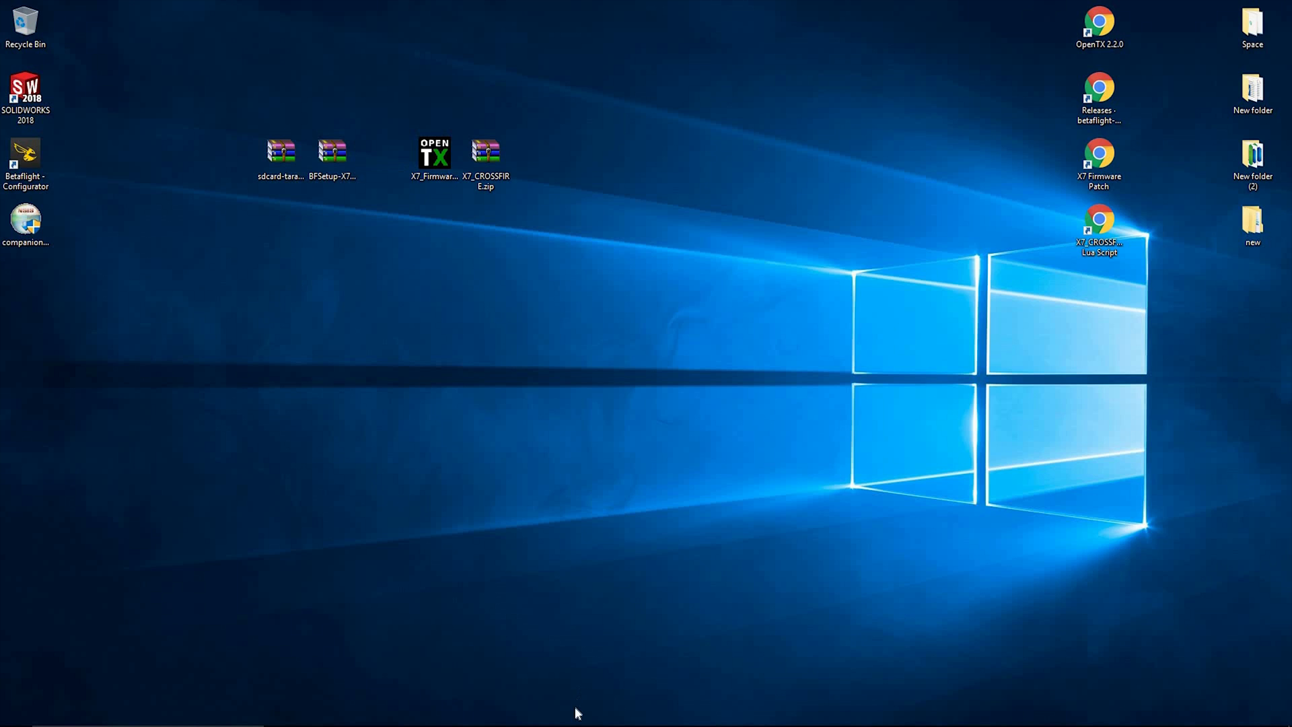
right_click(280, 157)
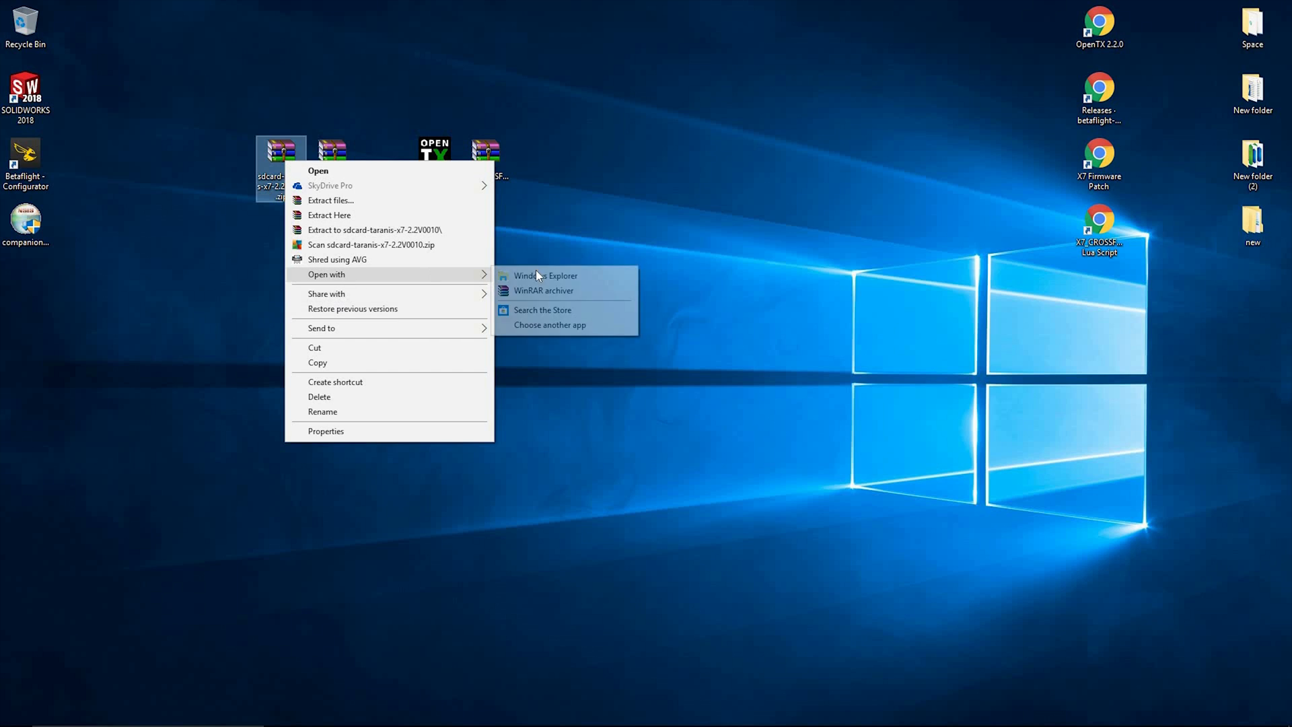
mouse_move(616, 204)
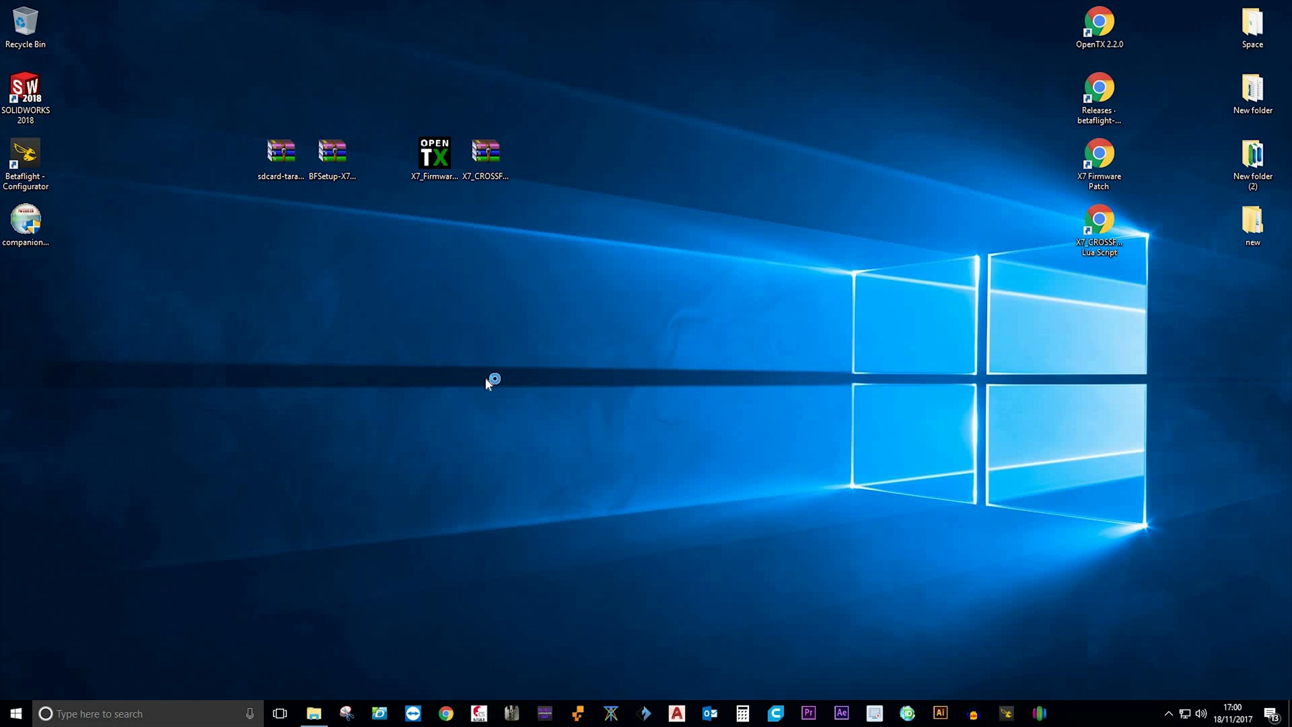
Step: Search 'winrar free', reach the RARLAB downloads page and save the WinRAR x64 5.50 installer to the desktop
left_click(444, 714)
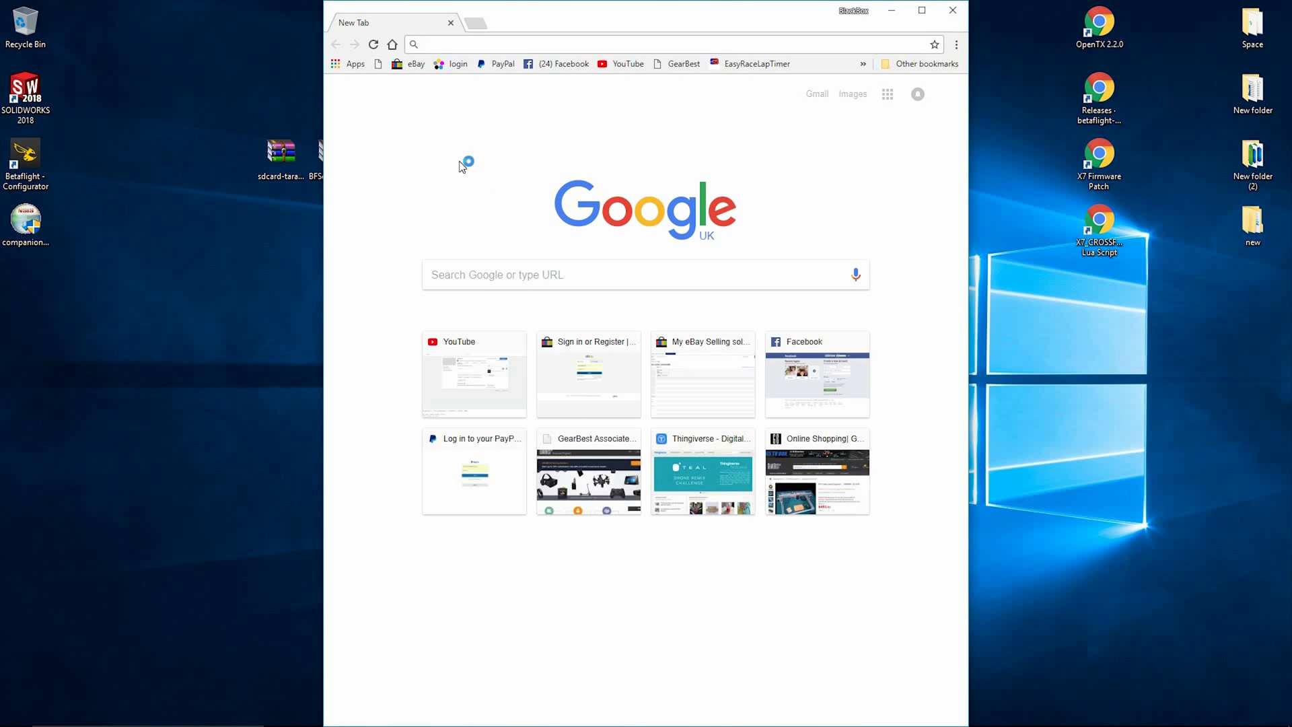
type("winrar free")
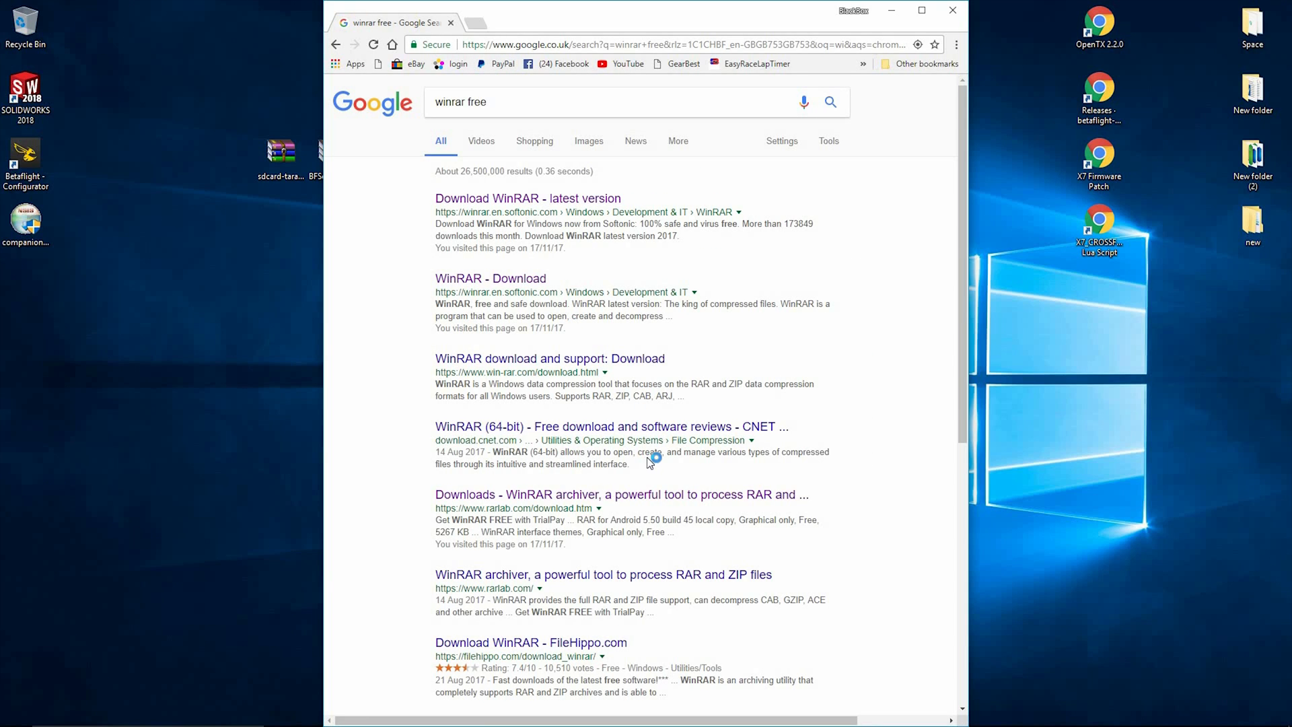
mouse_move(542, 387)
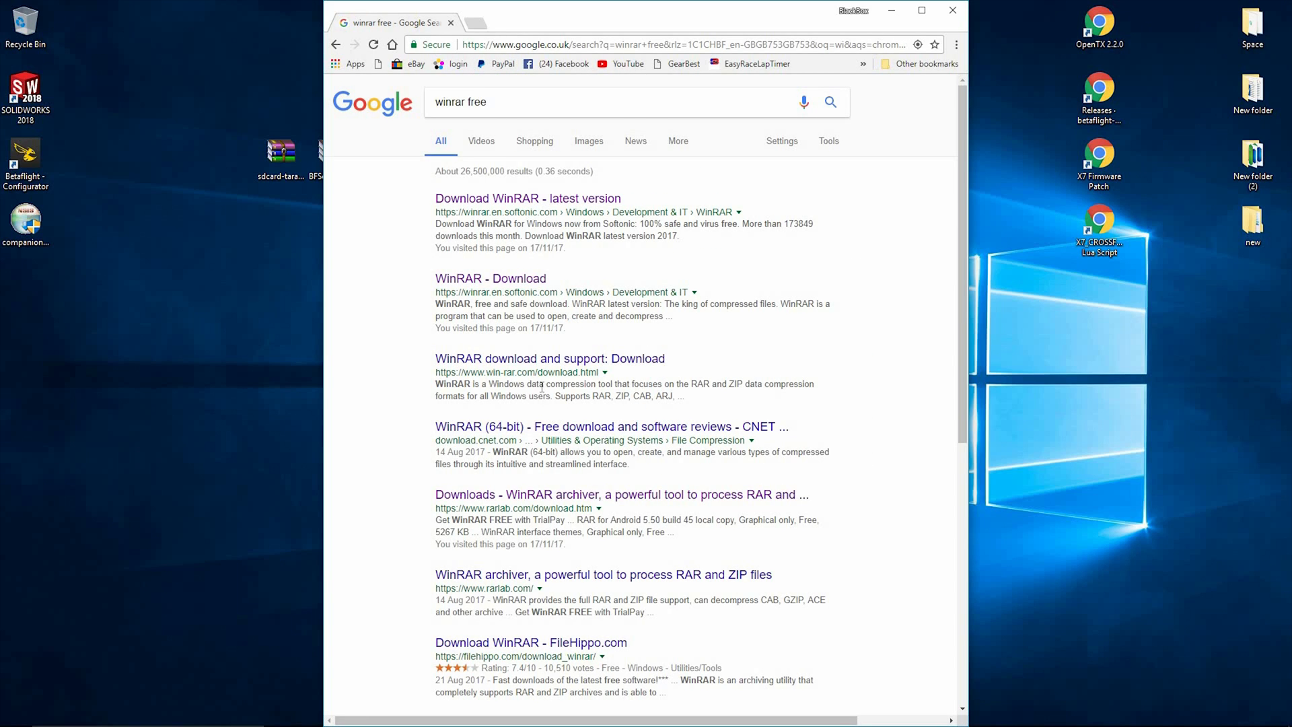
mouse_move(447, 520)
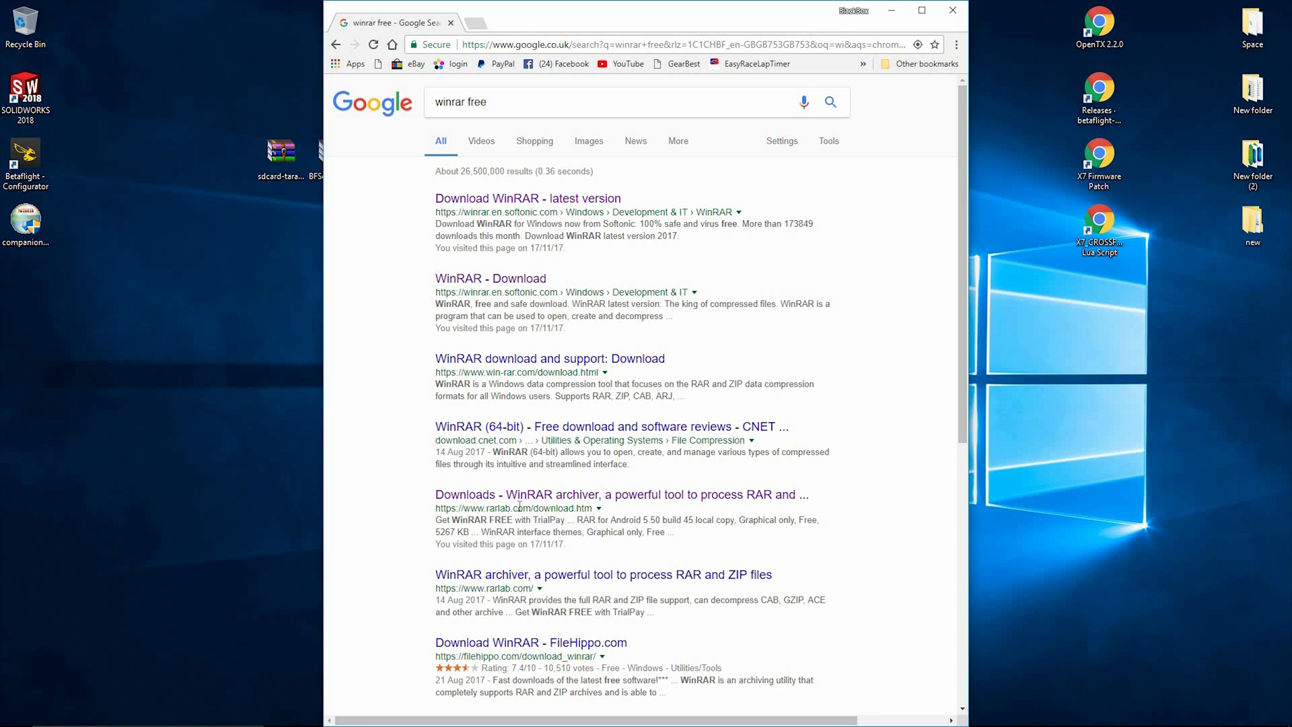
left_click(619, 494)
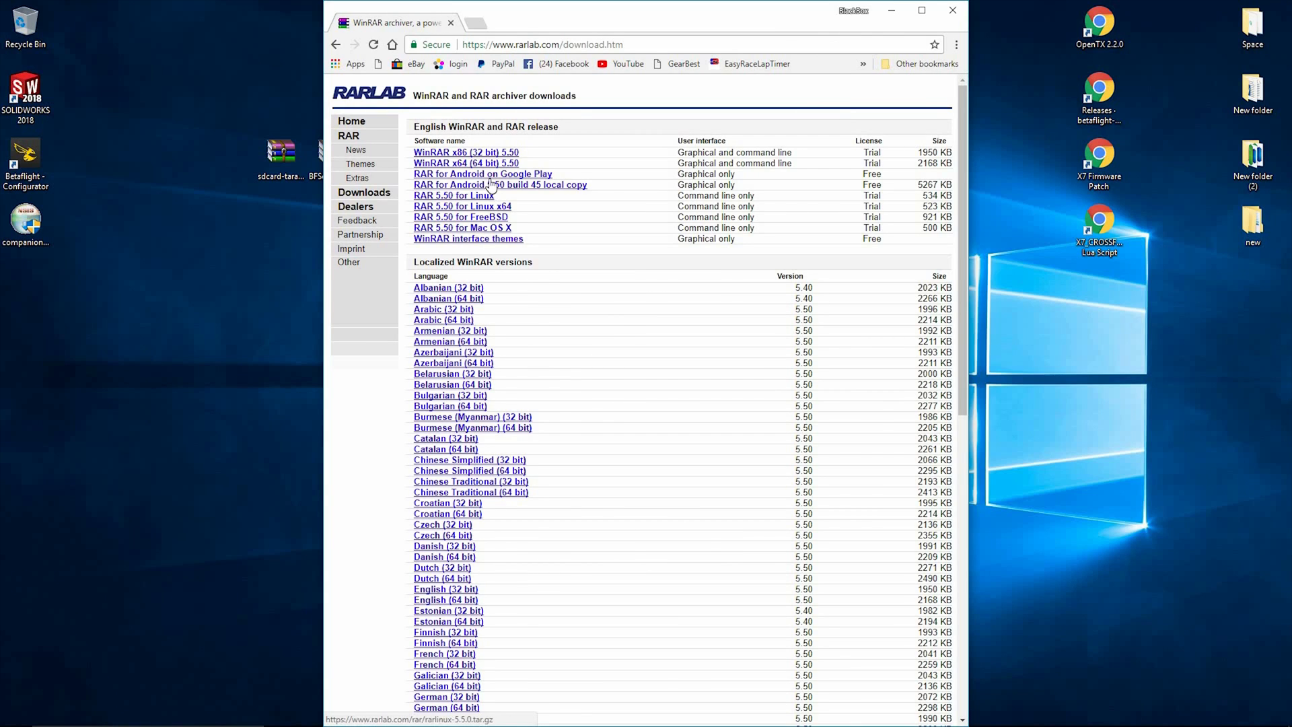
mouse_move(467, 163)
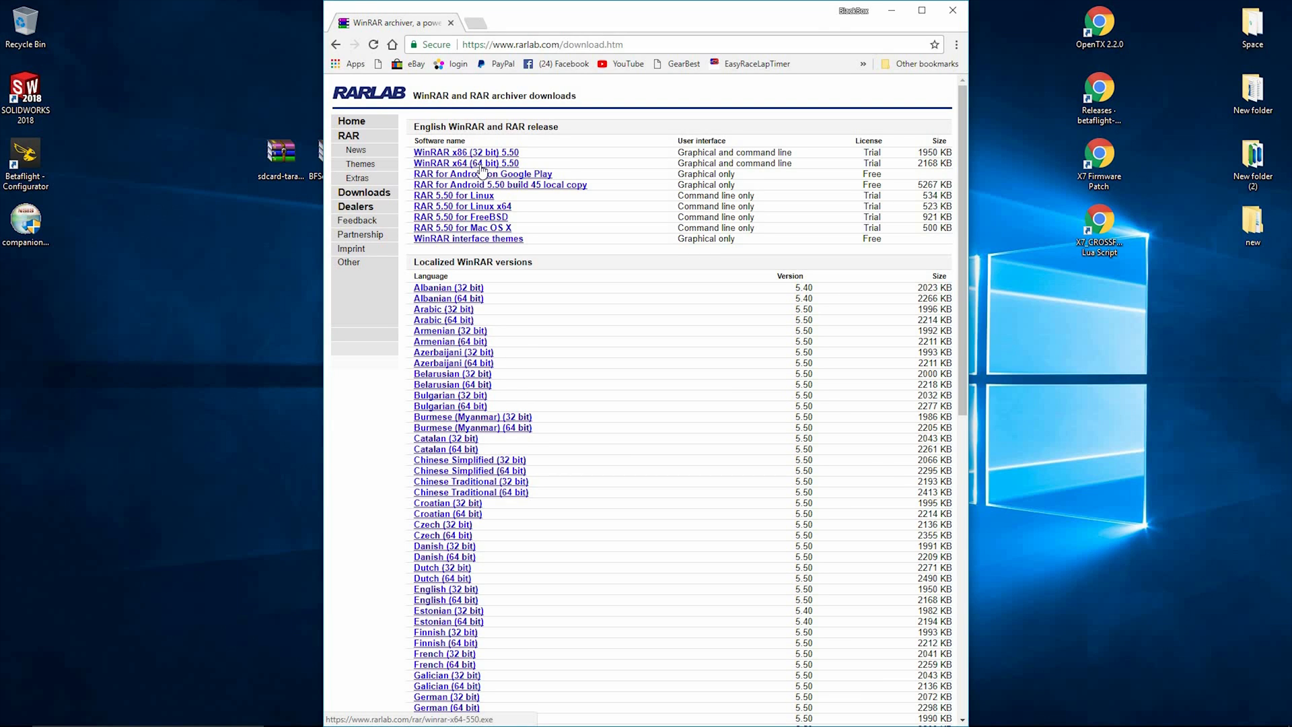
left_click(466, 163)
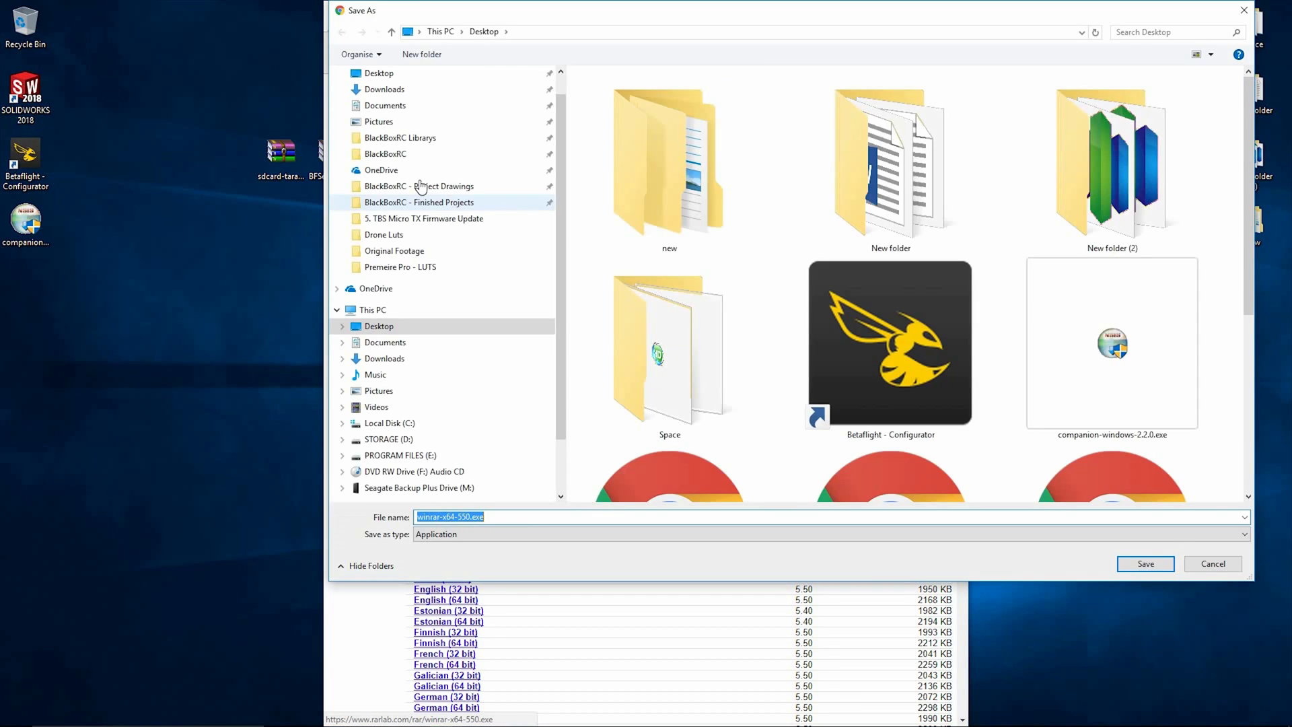
left_click(1211, 564)
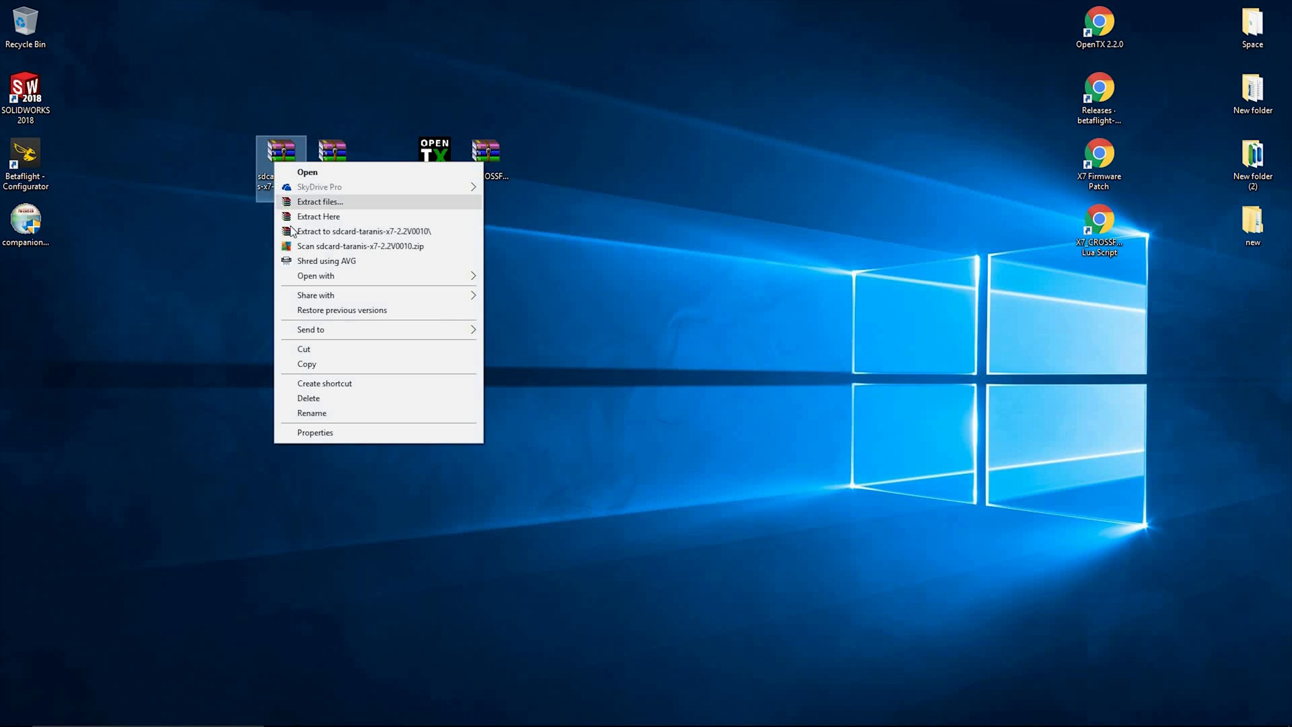
mouse_move(319, 215)
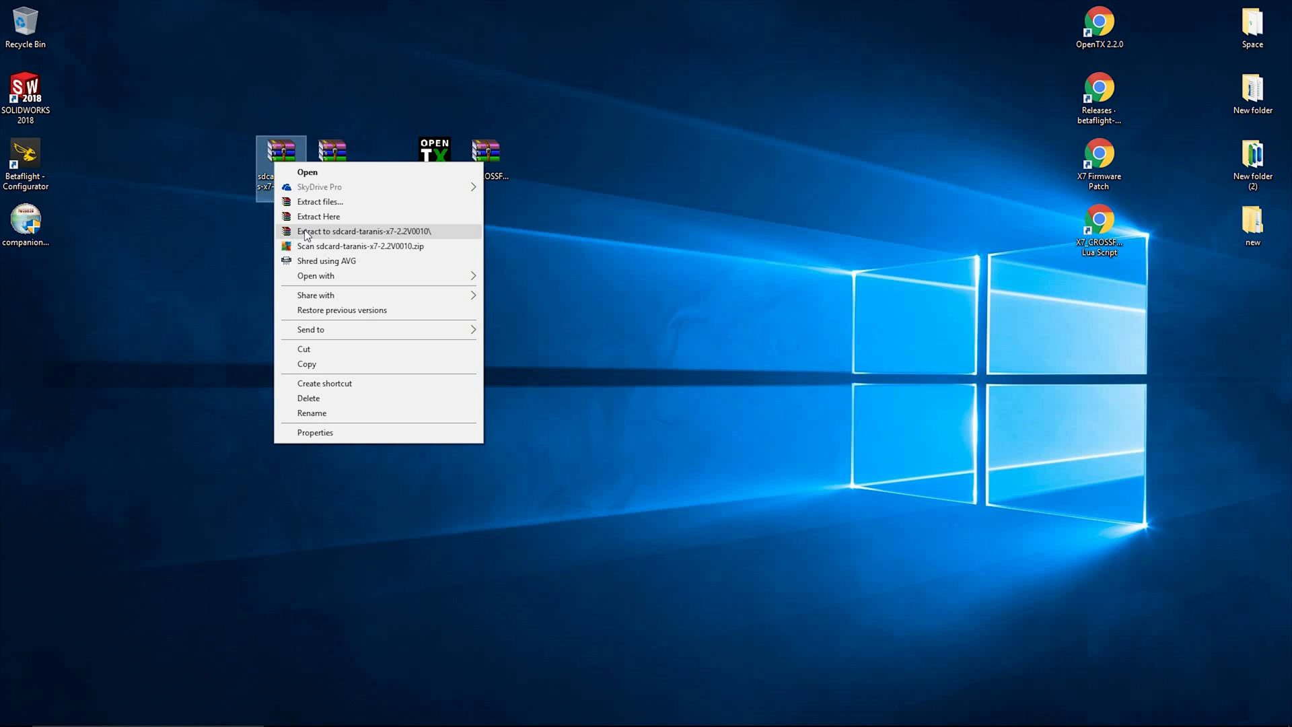
Step: Extract the sdcard, BFSetup and X7_CROSSFIRE zips each into its own folder via WinRAR 'Extract to'
left_click(364, 230)
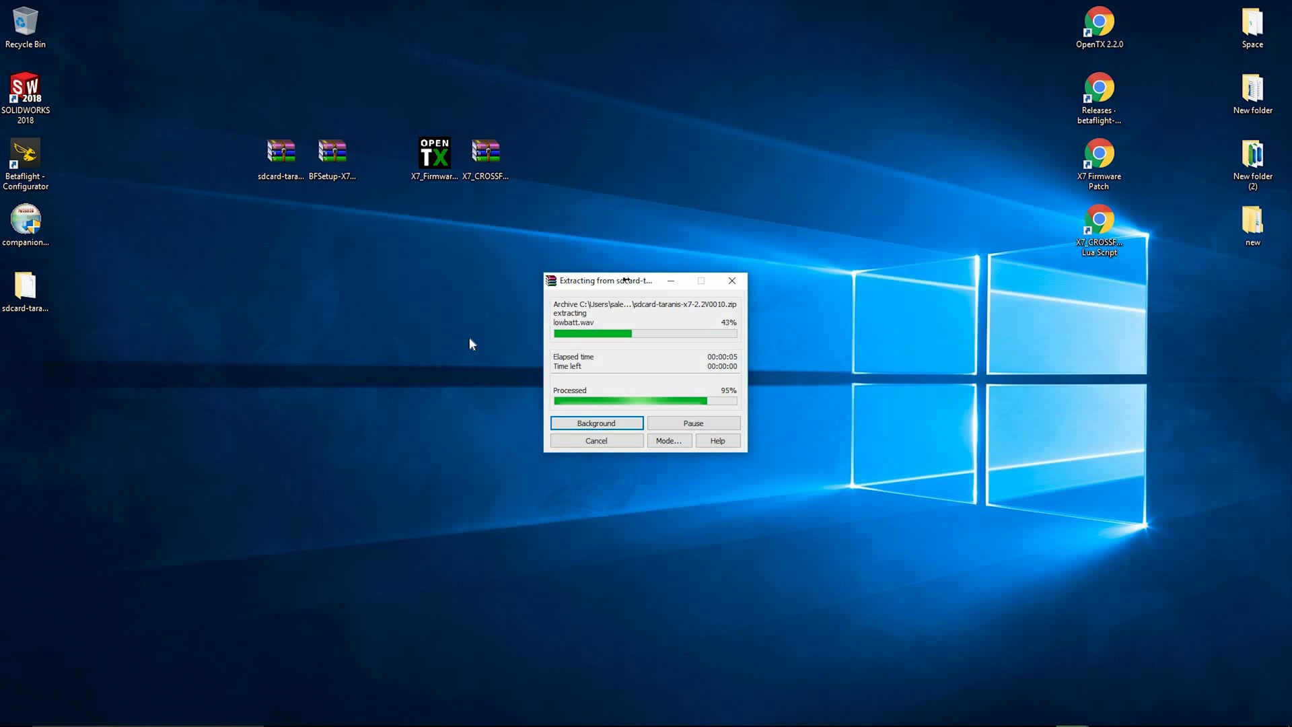
right_click(331, 151)
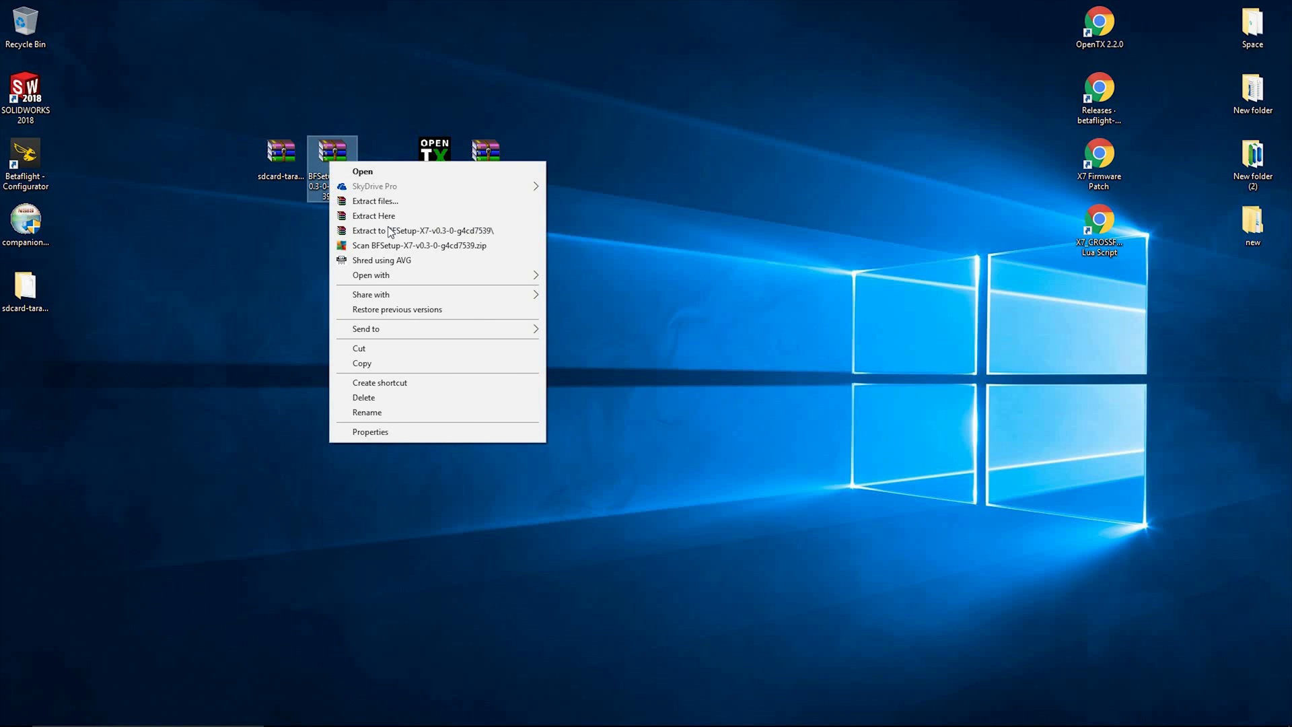
left_click(507, 250)
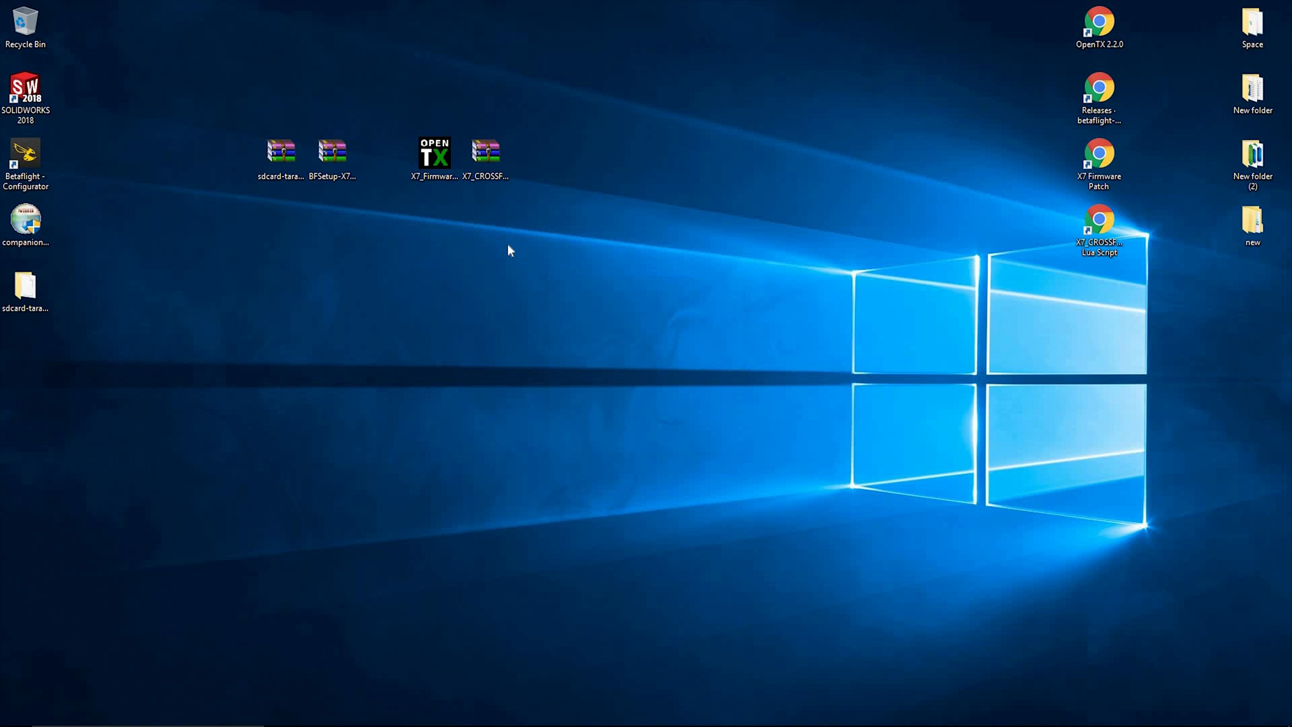
right_click(485, 156)
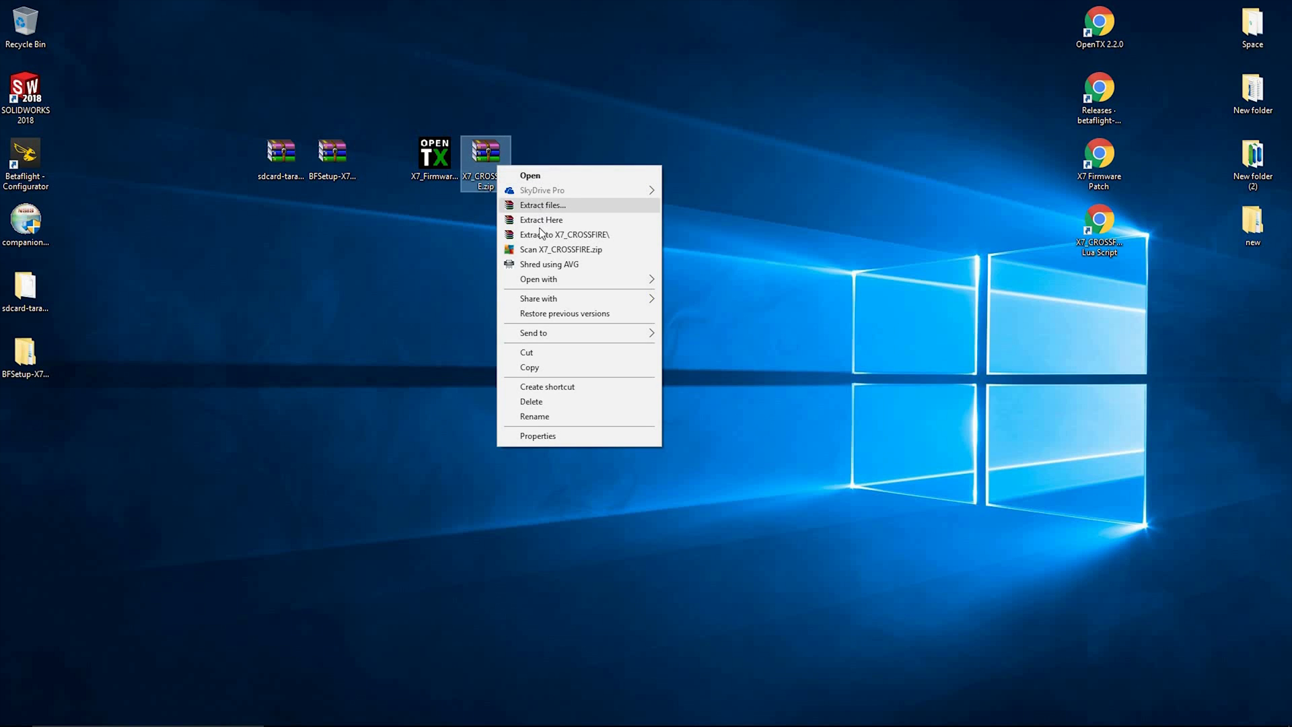
left_click(541, 219)
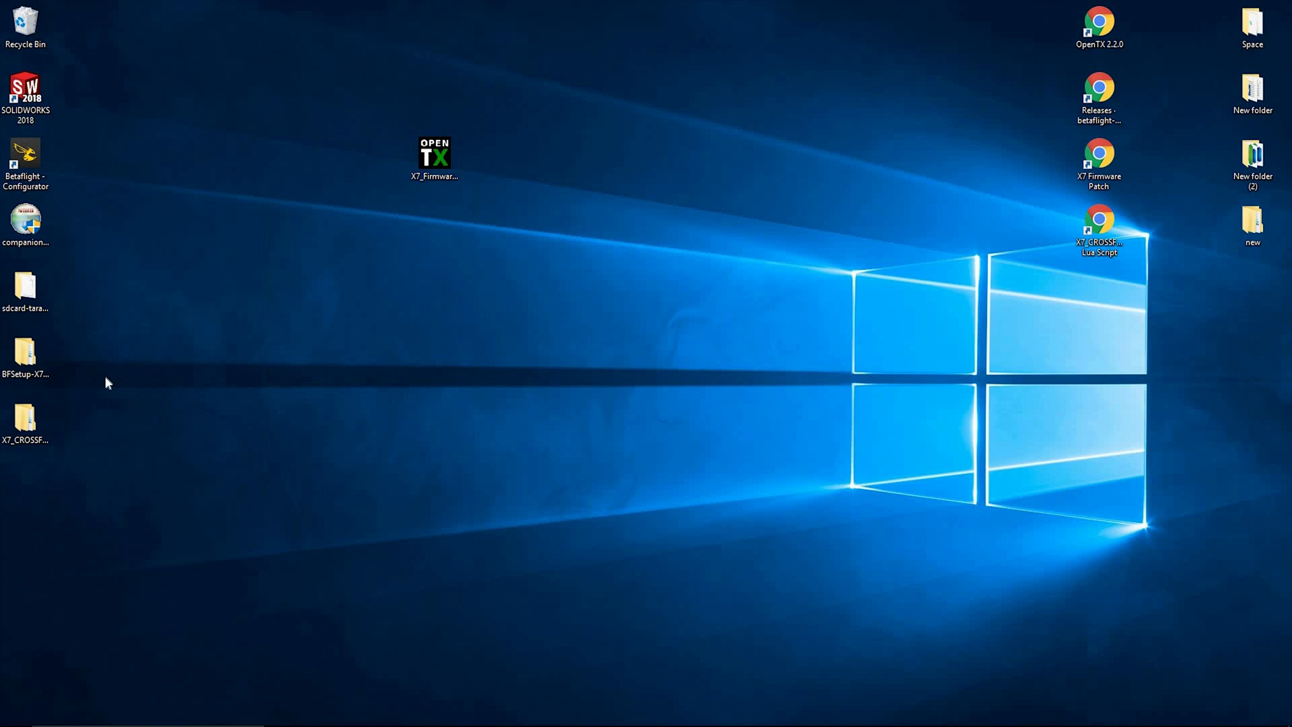
Step: Drag the sdcard, BFSetup and X7_CROSSFIRE folders into the top row and select companion-windows-2.2.0.exe
left_click_drag(25, 288, 179, 164)
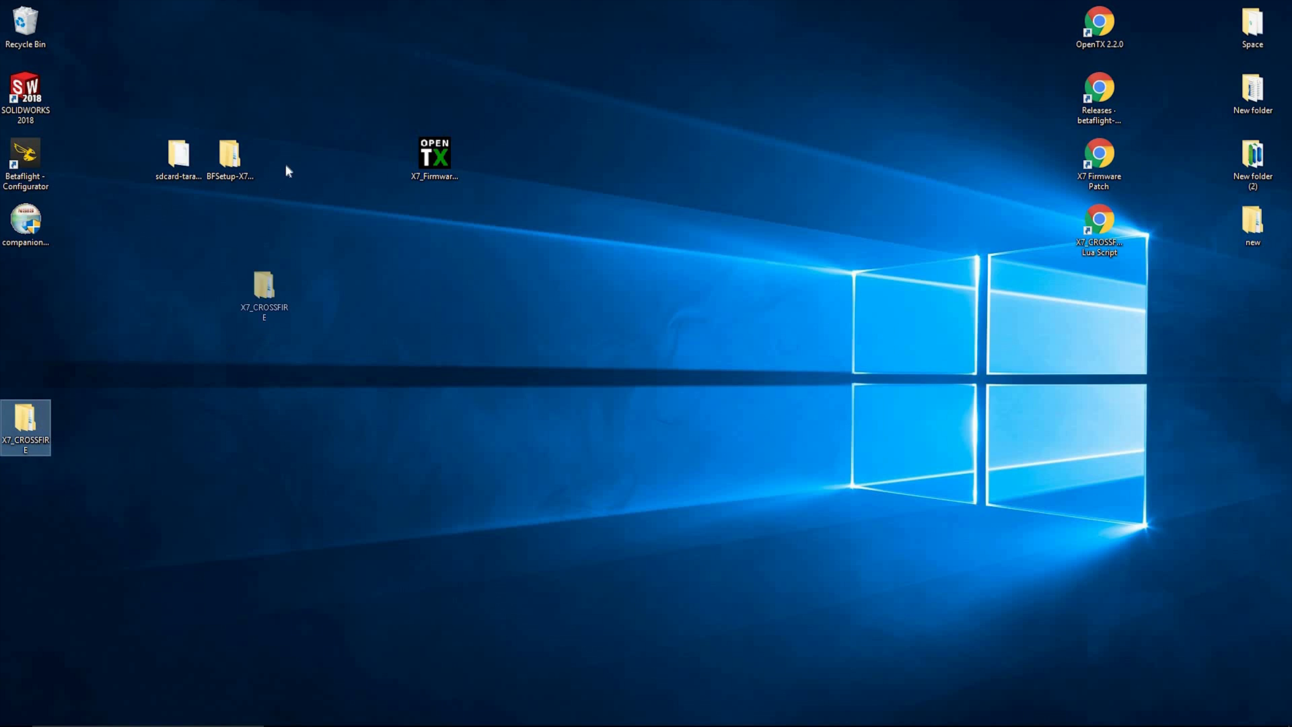
left_click_drag(264, 288, 280, 156)
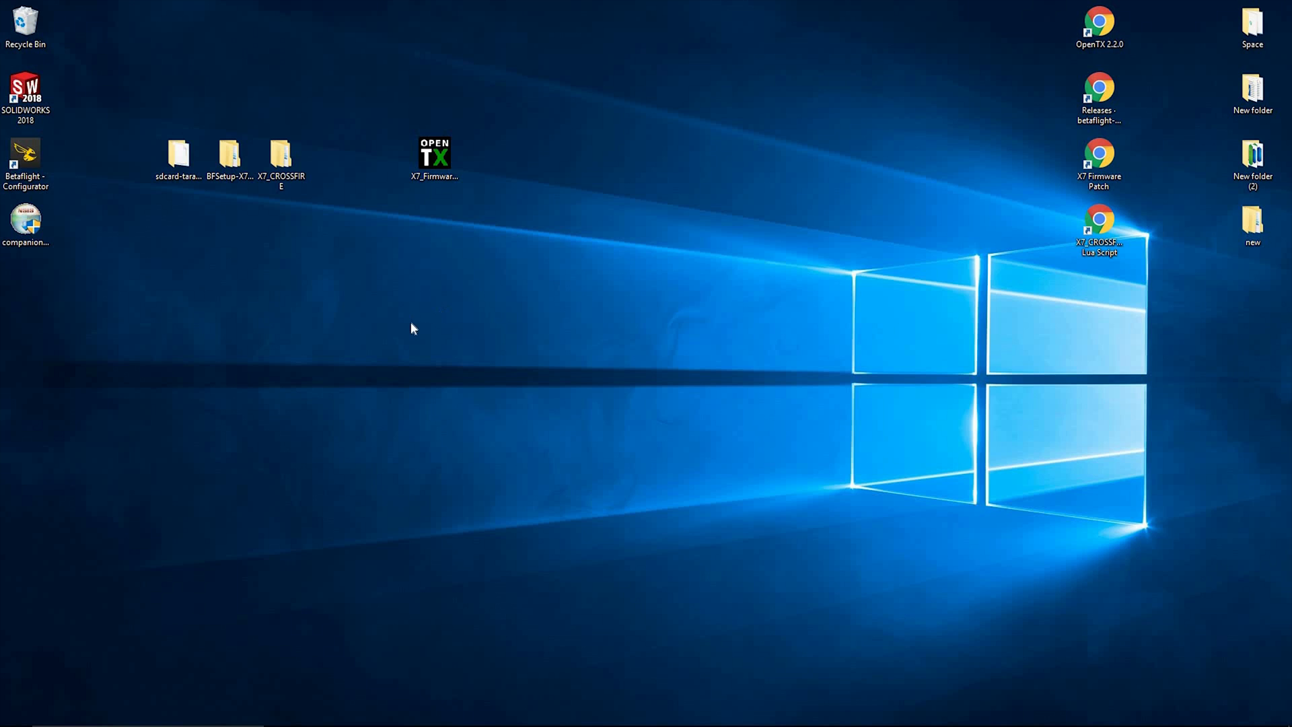
left_click(26, 225)
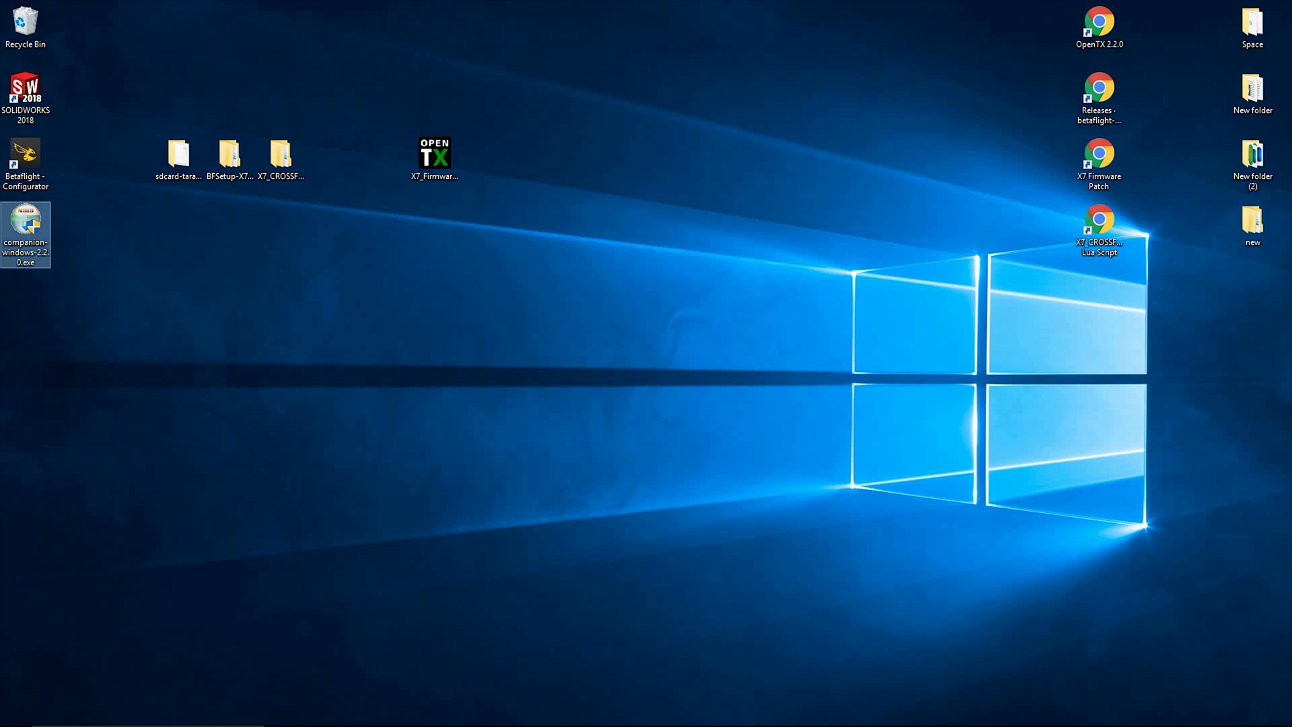
Step: Run companion-windows-2.2.0.exe, accept the license, install to the default folder and finish with Launch checked
double_click(25, 233)
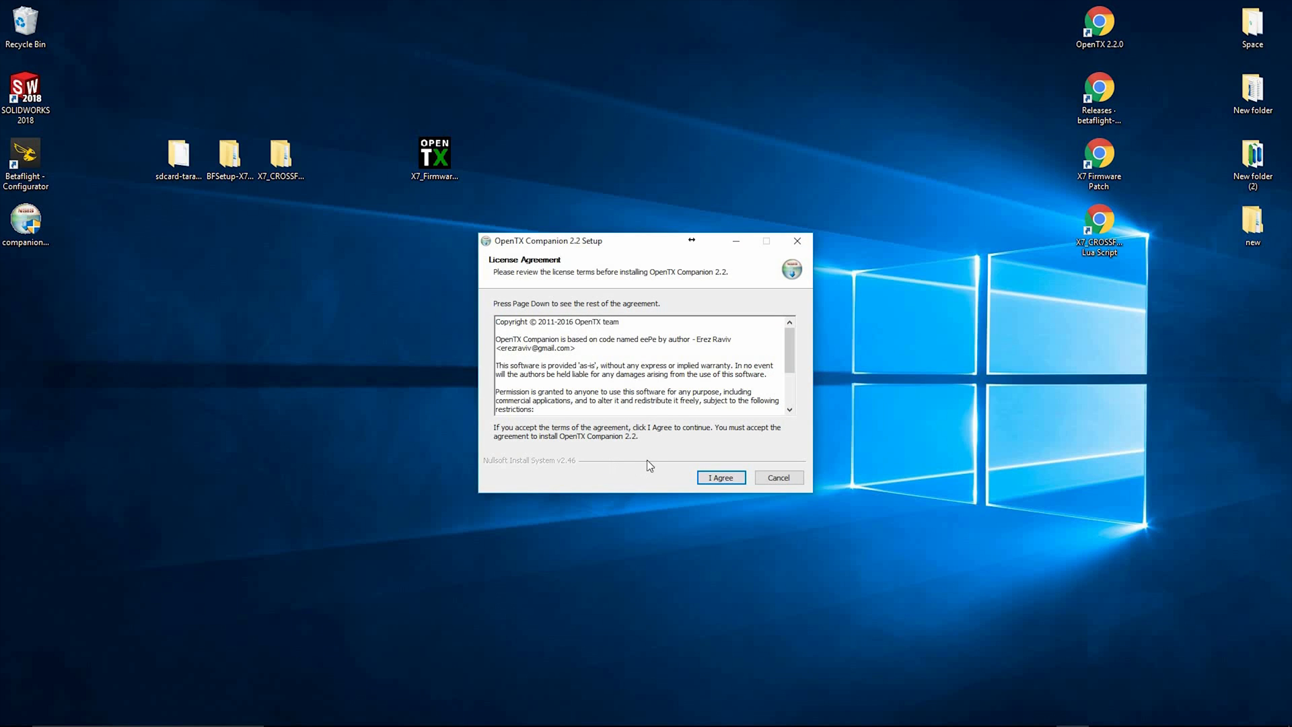
left_click(718, 476)
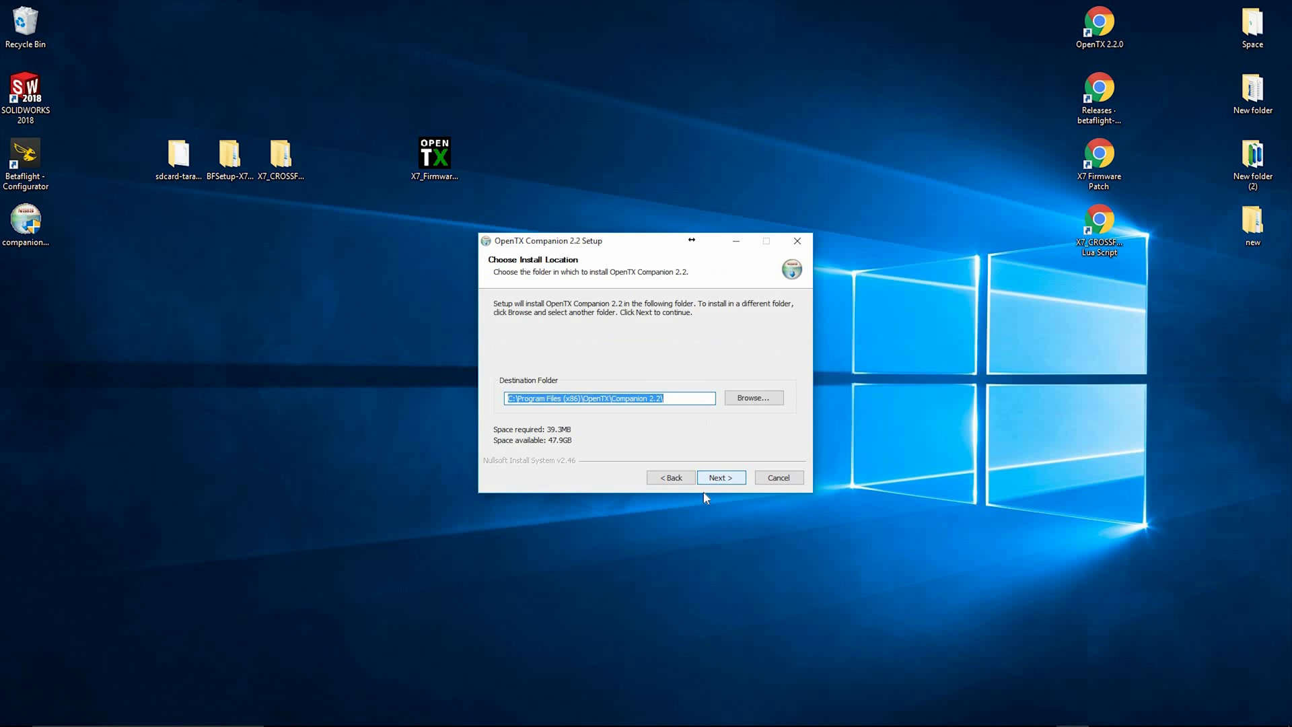
left_click(719, 477)
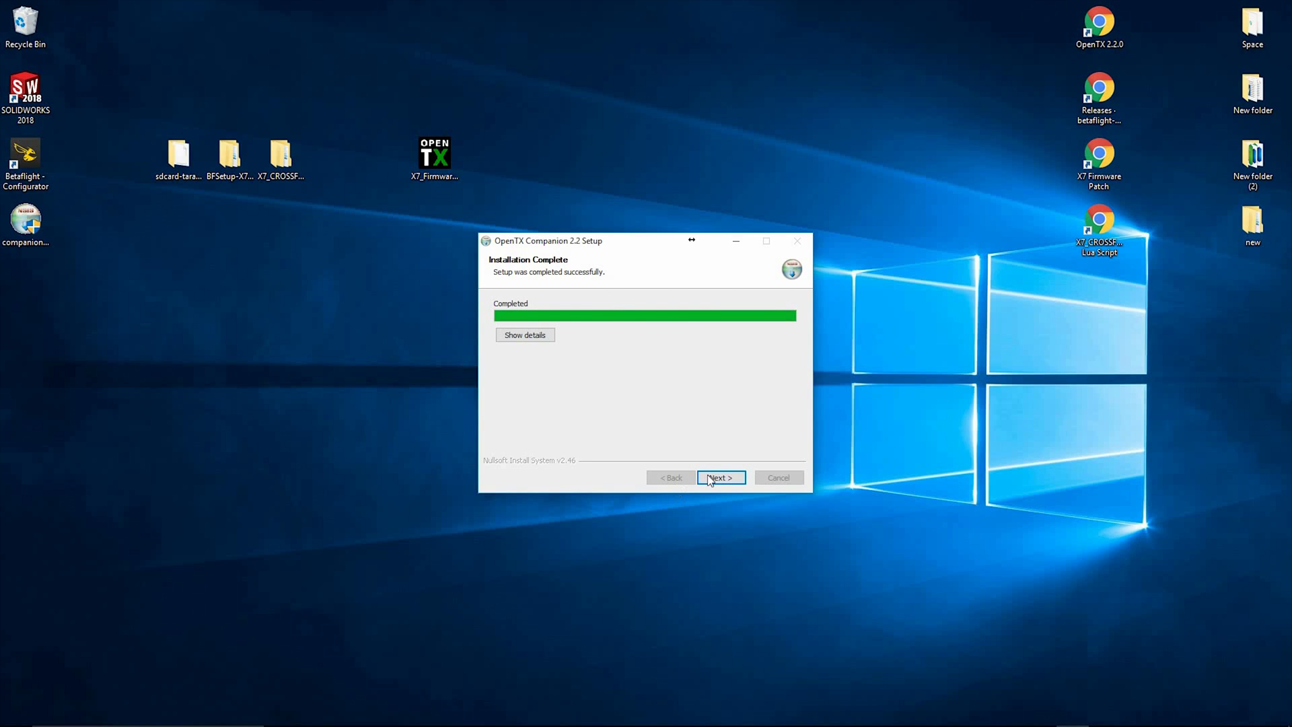
left_click(718, 477)
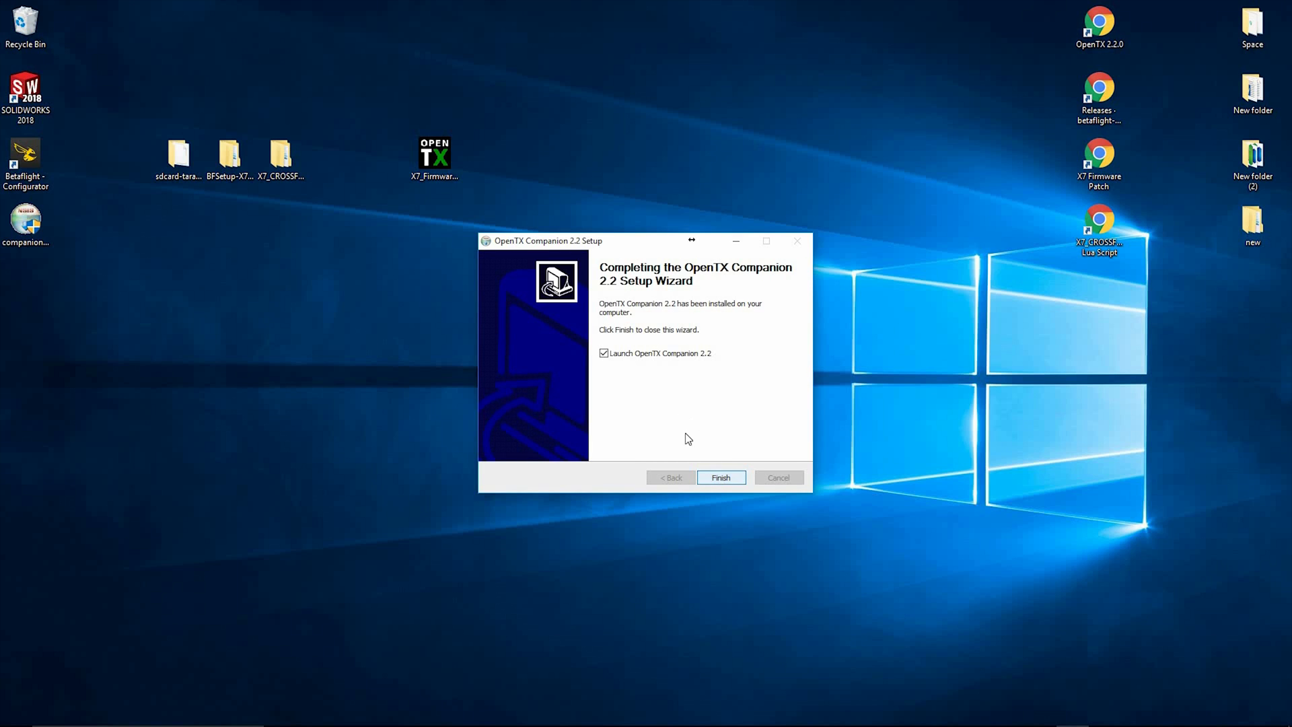
left_click(719, 477)
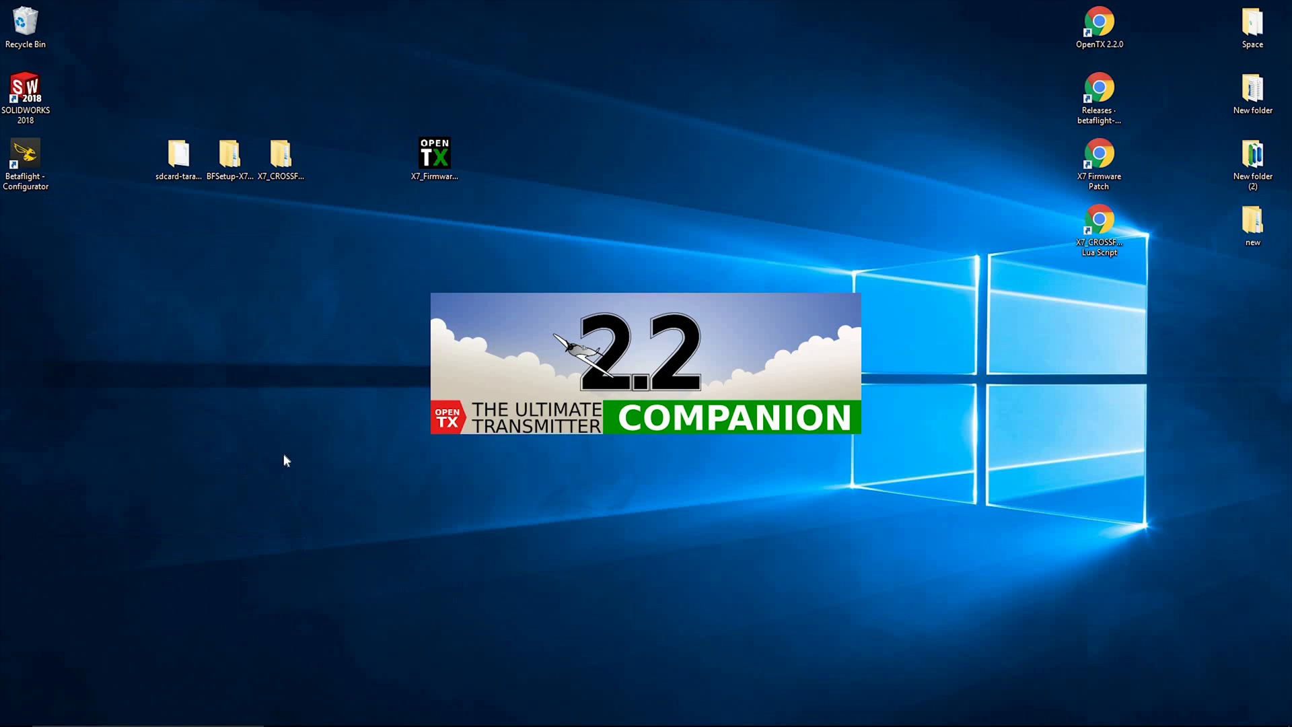
mouse_move(272, 418)
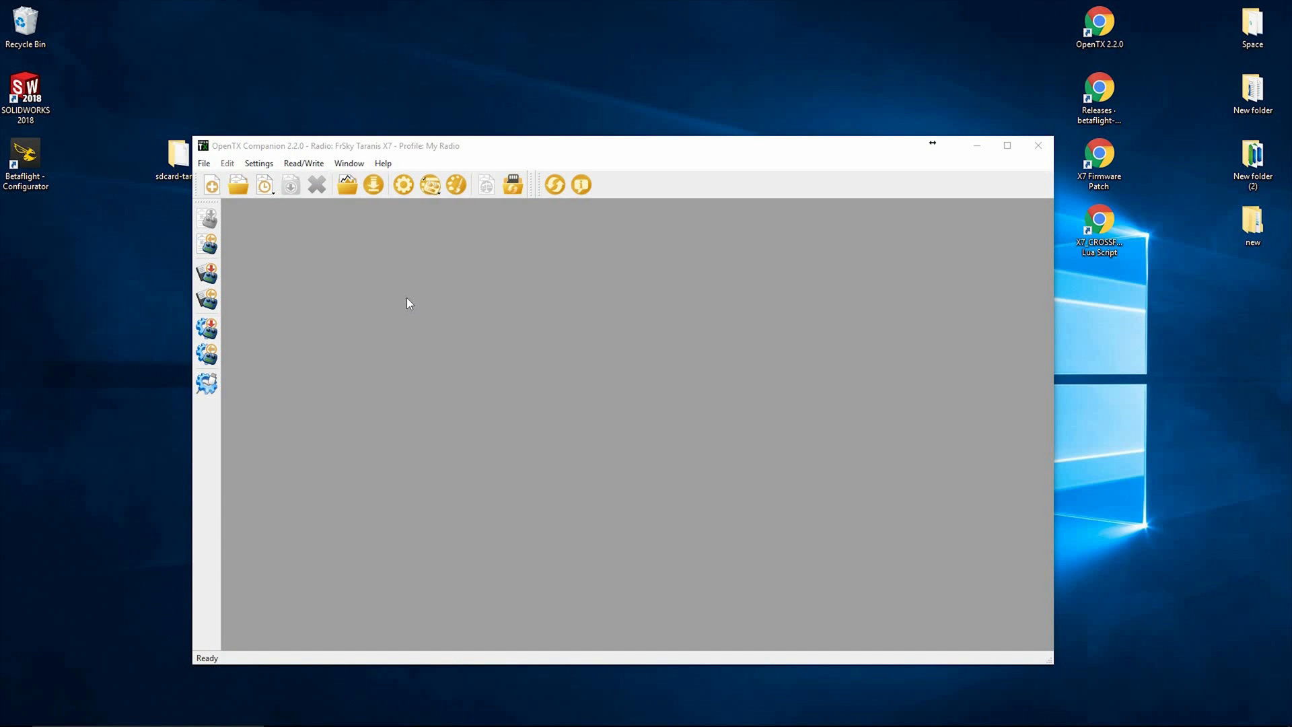
mouse_move(375, 285)
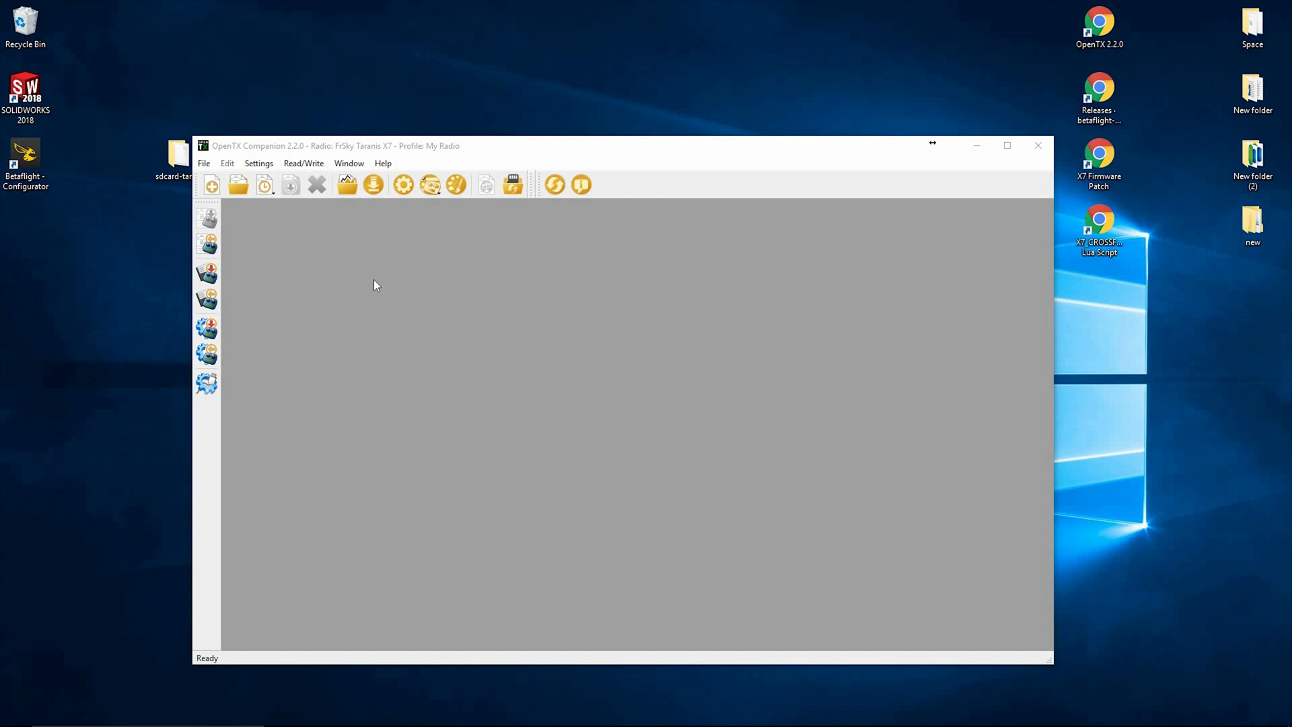